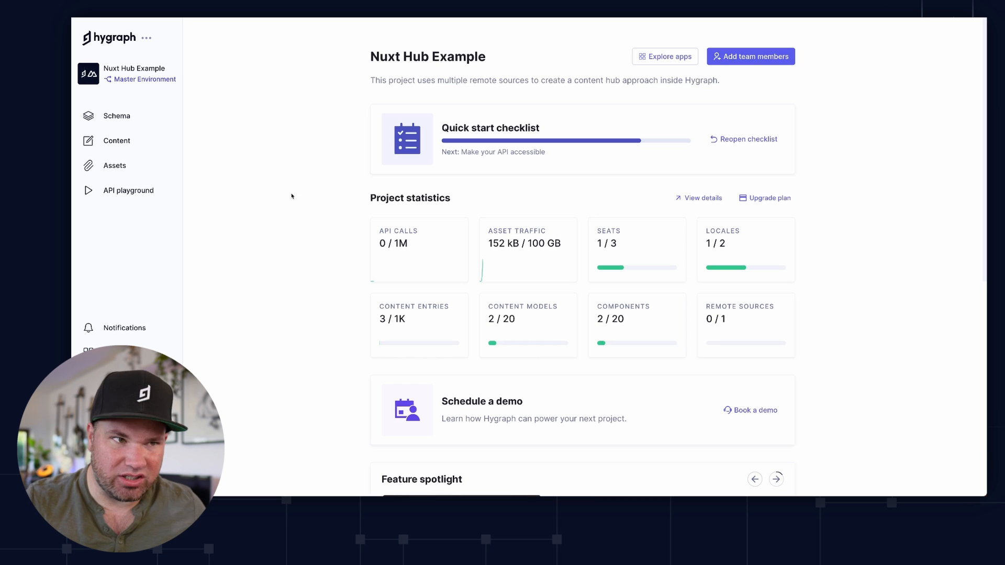
# Start a new REST remote source named 'Federate This API' with prefix FederateThisApi.
pyautogui.click(116, 116)
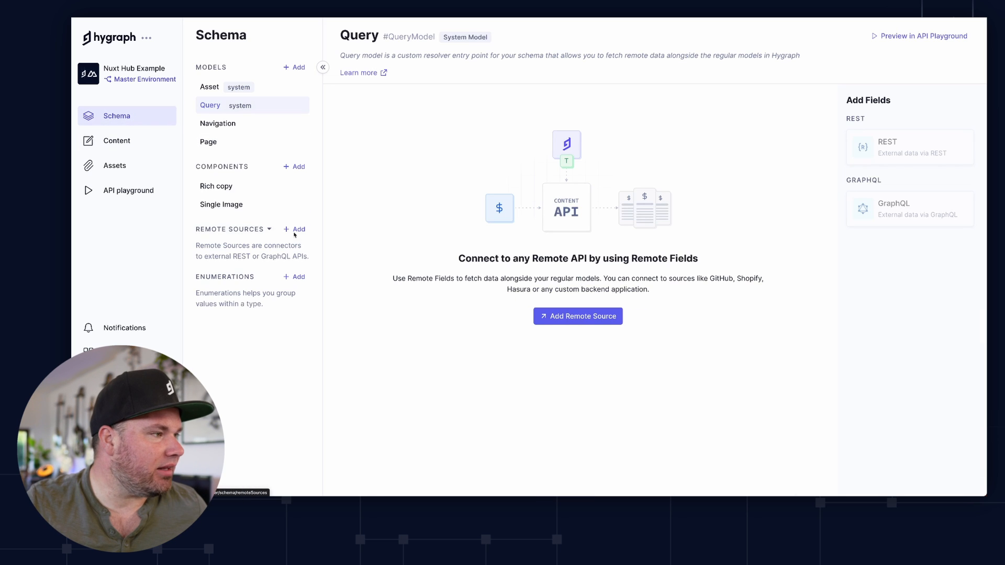
pyautogui.click(577, 316)
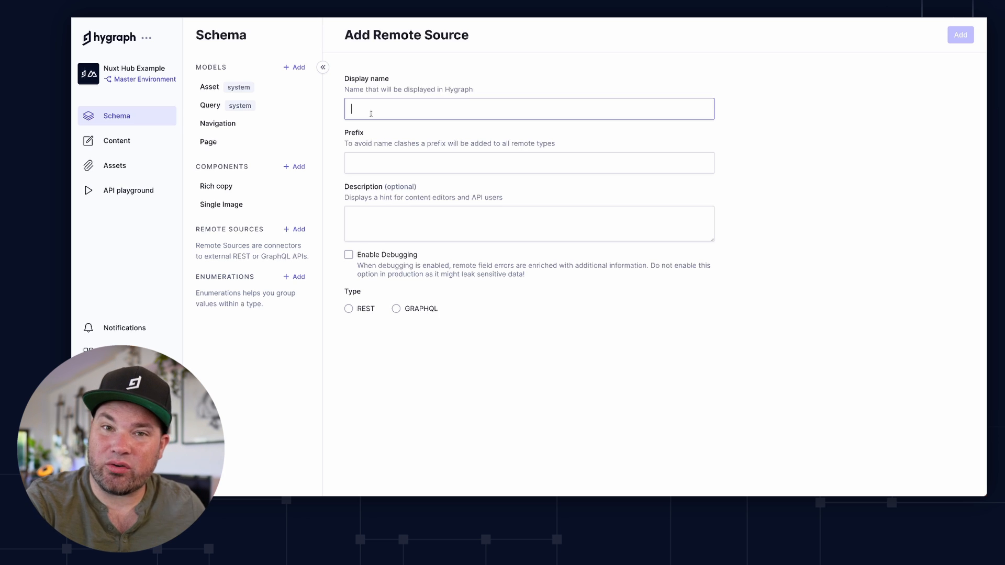
pyautogui.write('Federate Thios PAI')
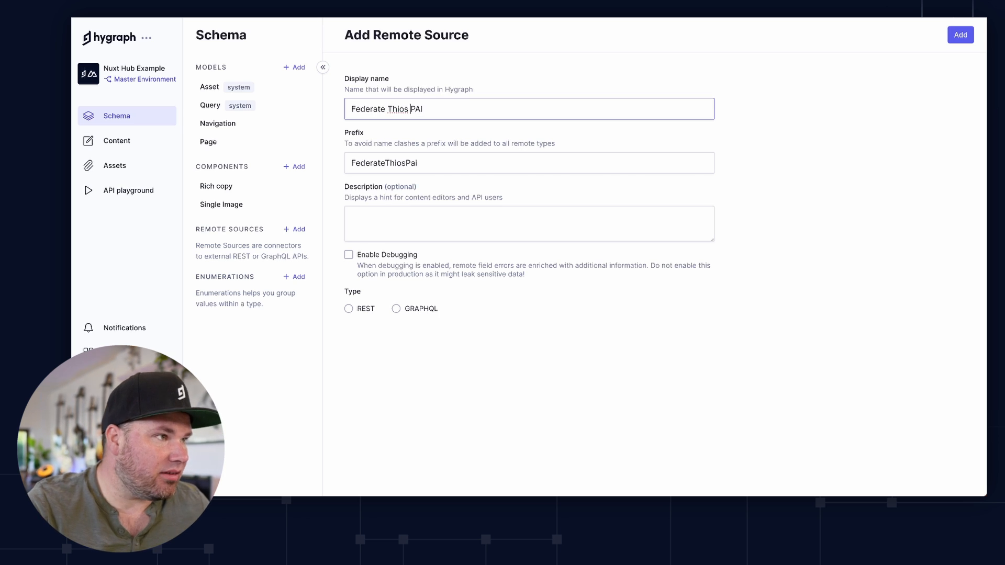
pyautogui.write('Federate This AI')
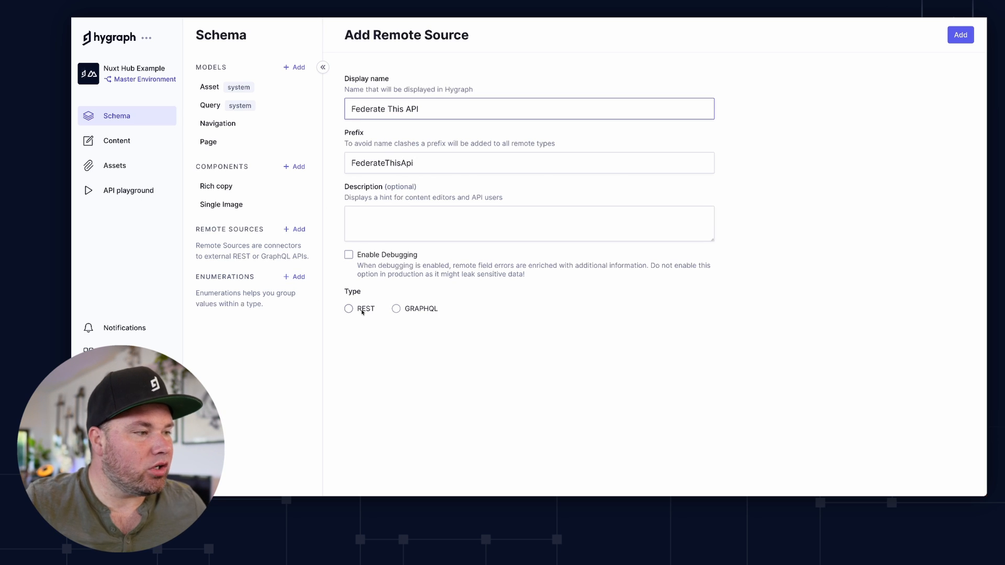
pyautogui.click(349, 308)
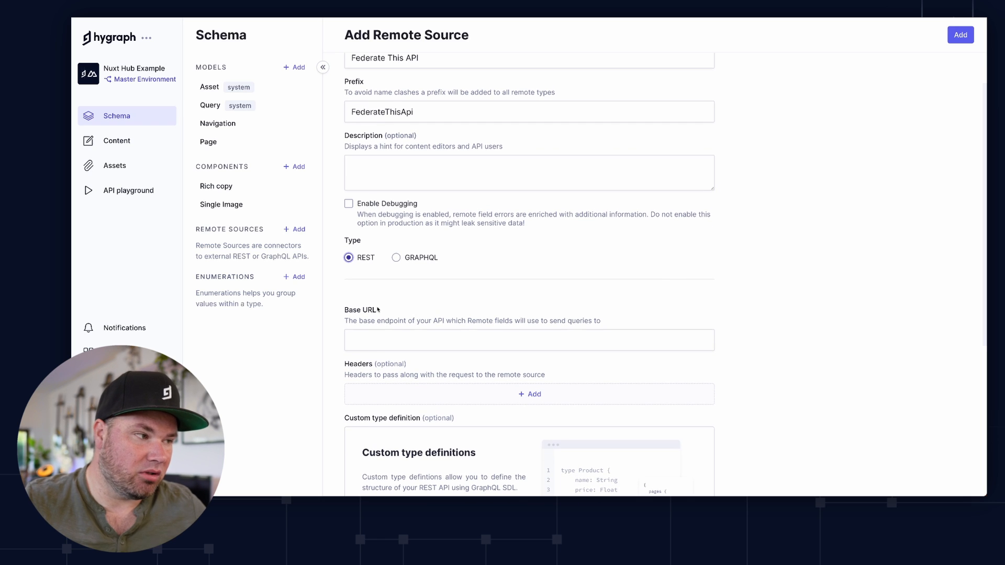
pyautogui.click(528, 334)
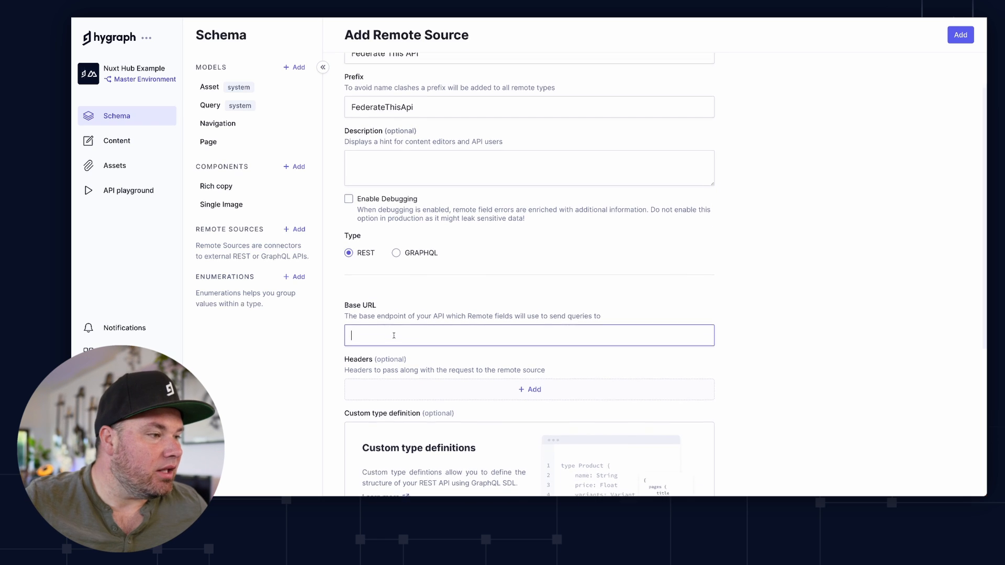
pyautogui.write('https://federate-this-astro.vercel.app/api')
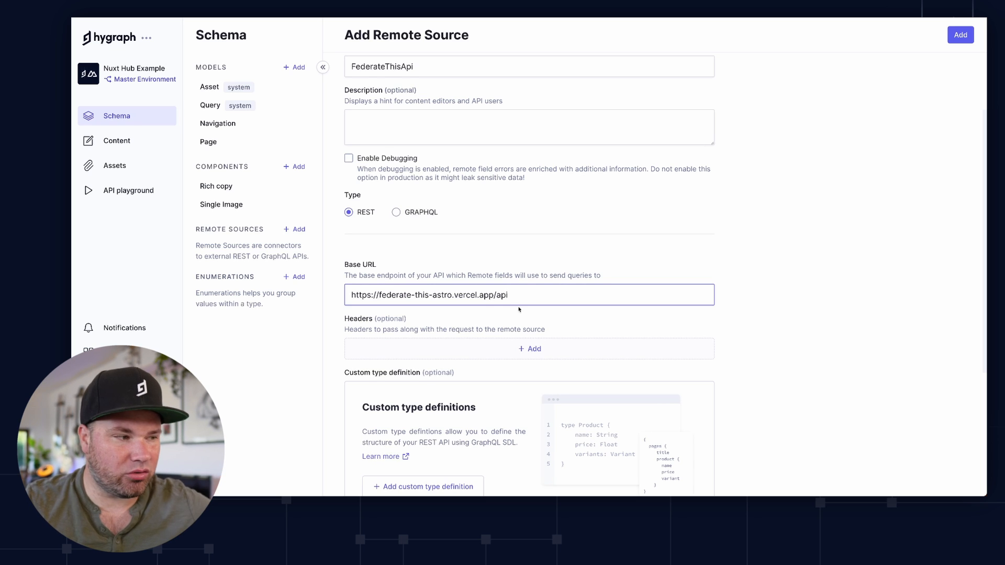
pyautogui.scroll(-3)
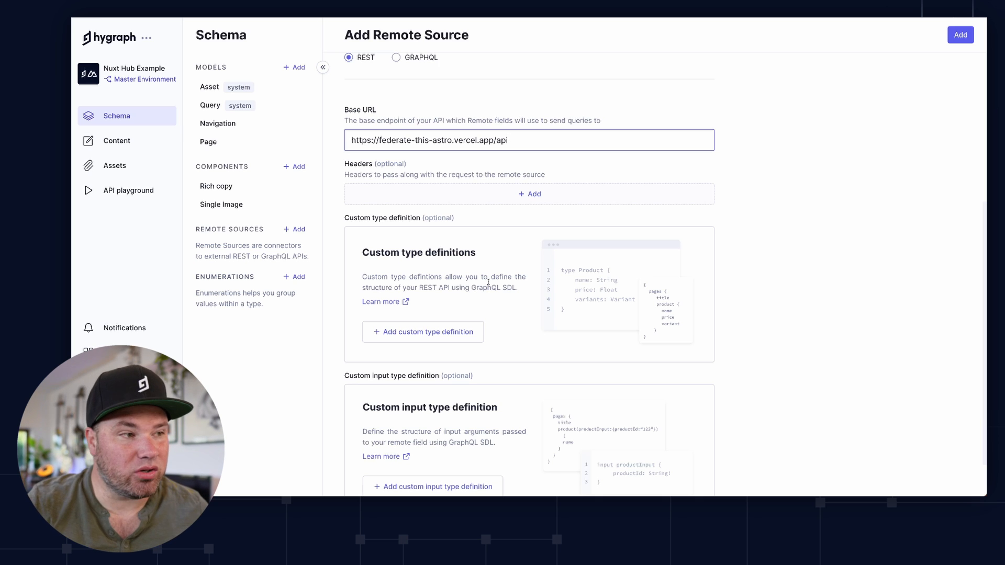
pyautogui.click(529, 194)
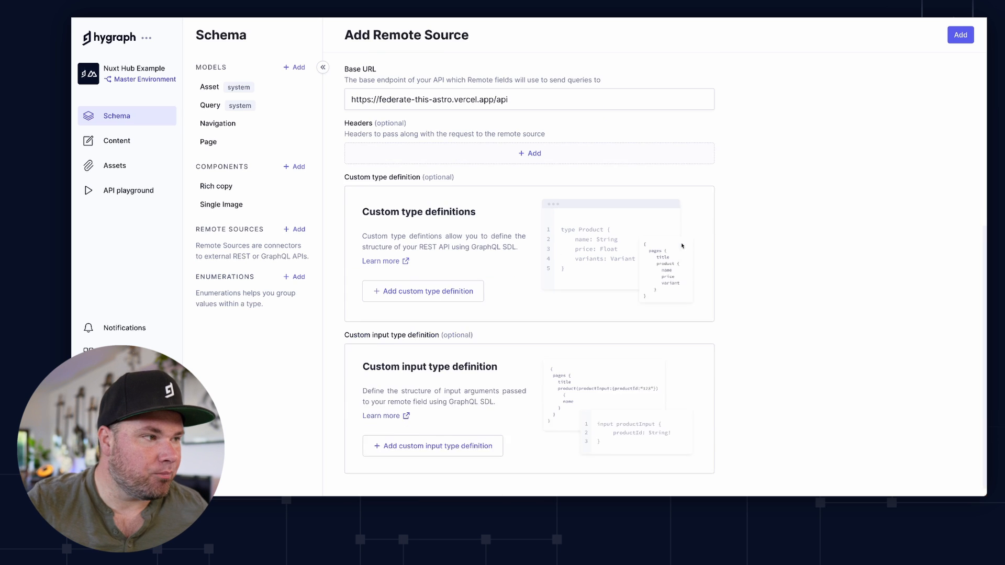
pyautogui.scroll(-3)
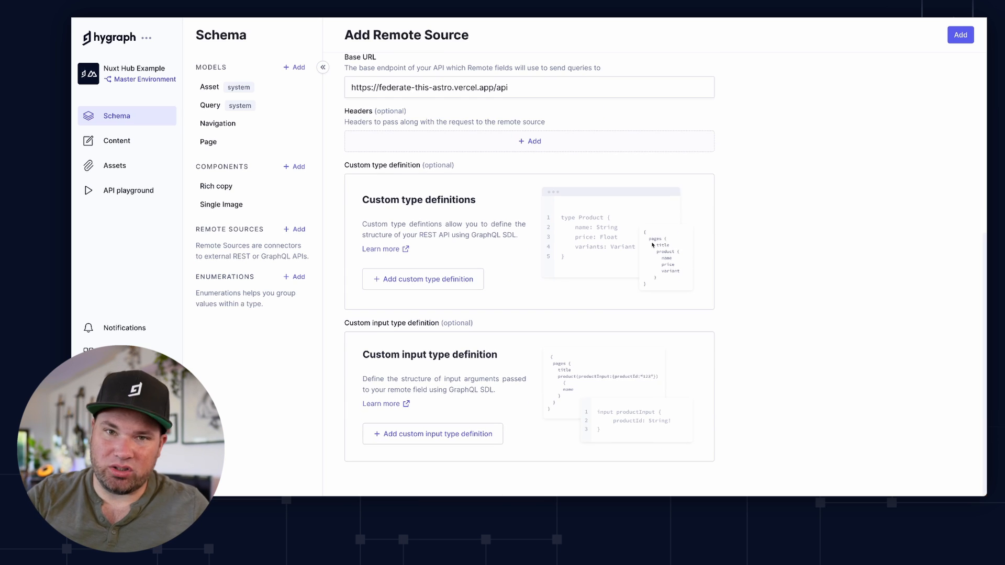
pyautogui.doubleClick(379, 200)
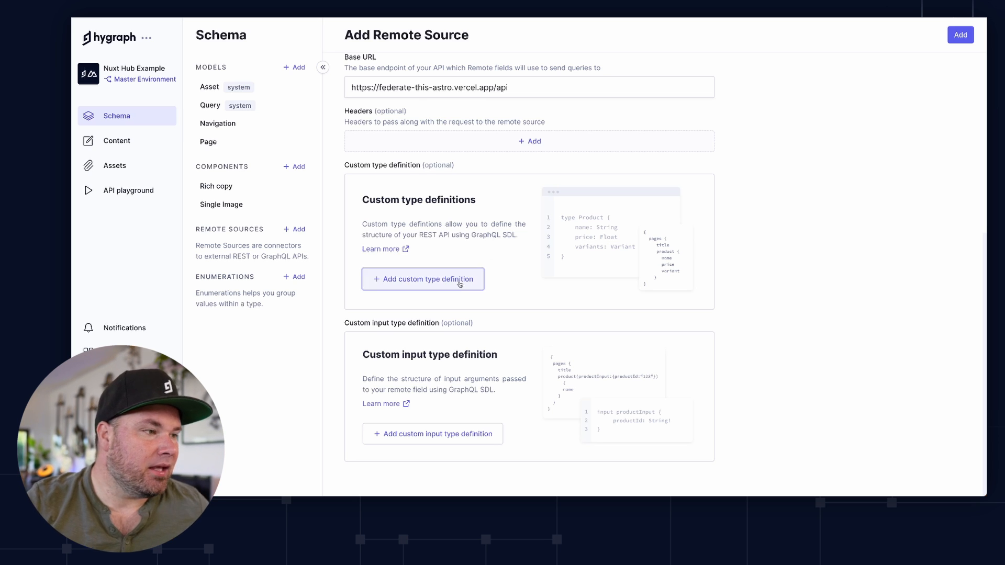
# Paste the Article, User and Articles SDL from the API docs, then add the source.
pyautogui.click(423, 279)
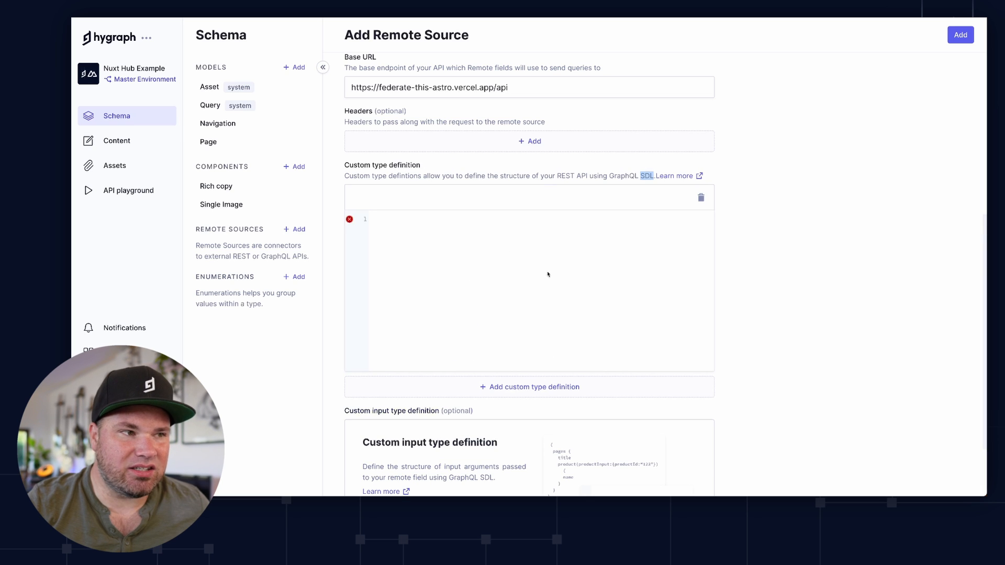
pyautogui.click(539, 257)
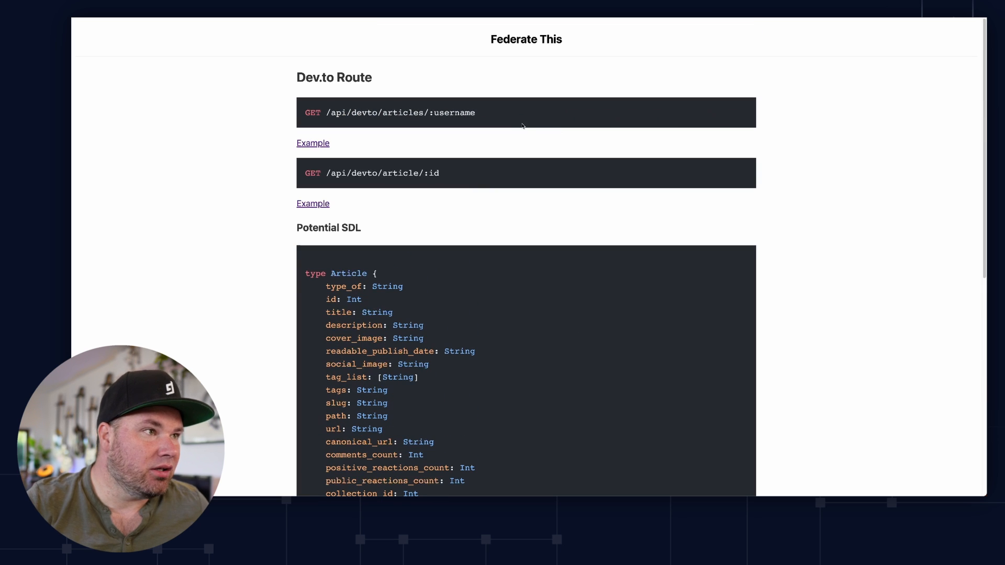
pyautogui.scroll(-3)
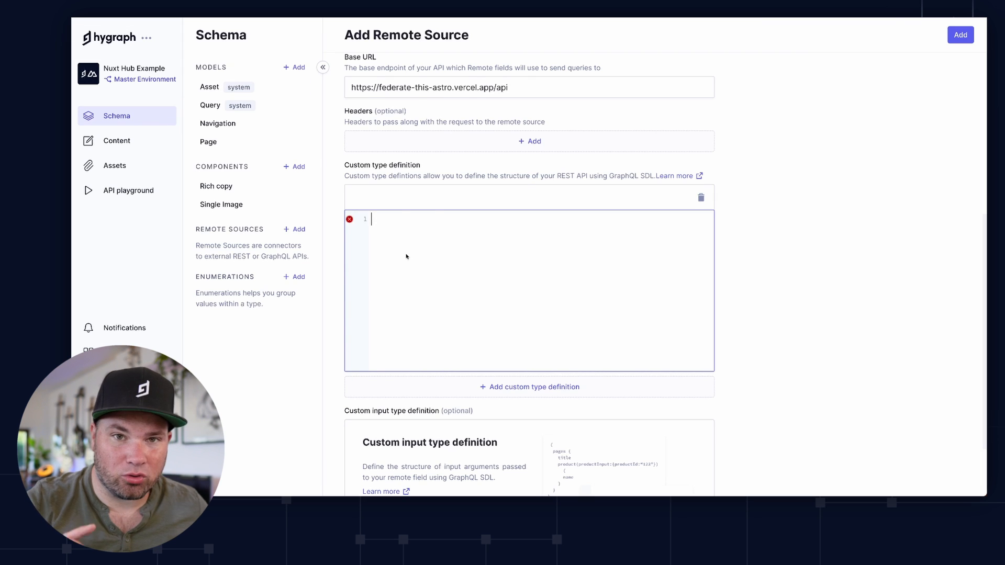
pyautogui.click(960, 35)
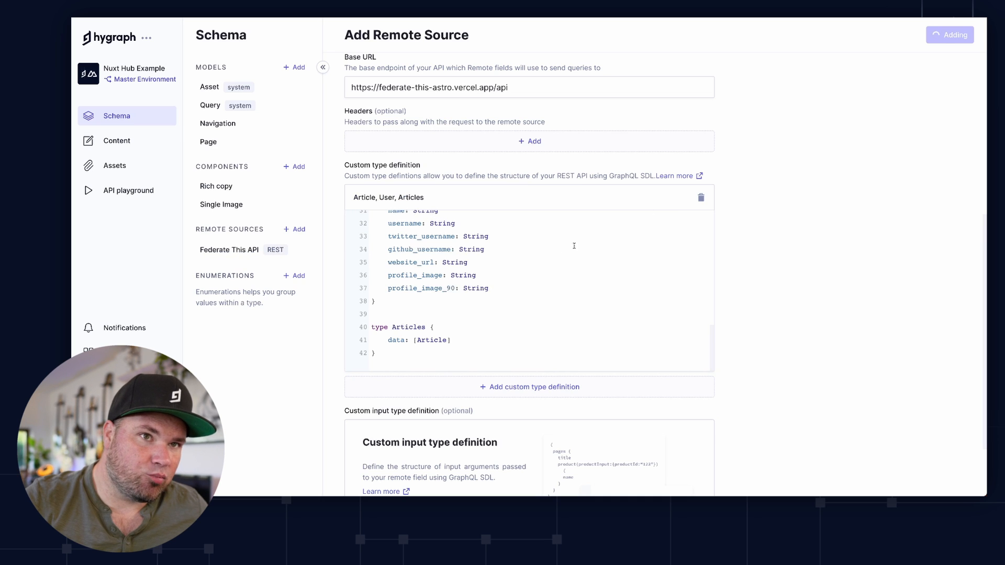
pyautogui.click(954, 35)
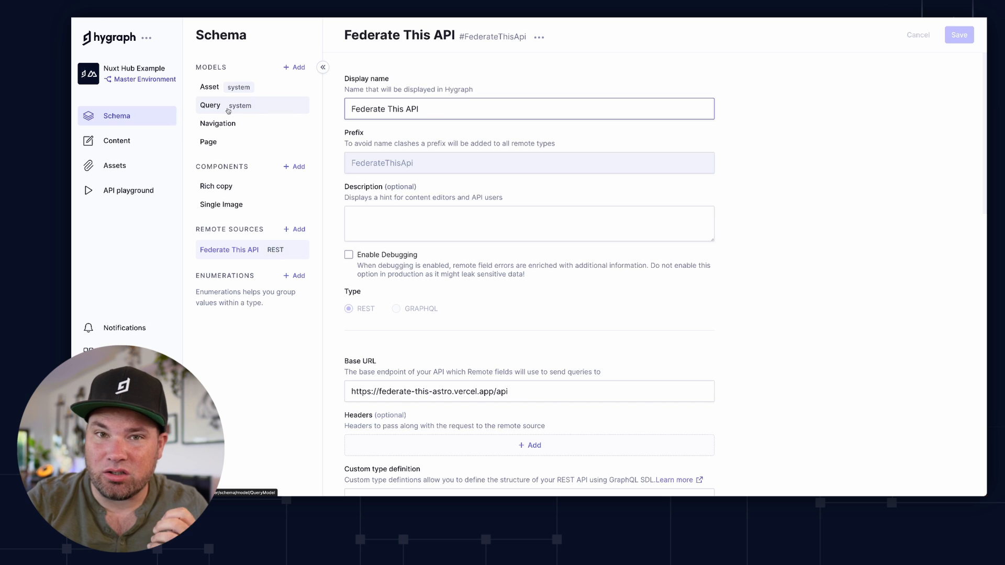
# Add a REST field 'Articles' to the Query model returning the Articles type.
pyautogui.click(209, 106)
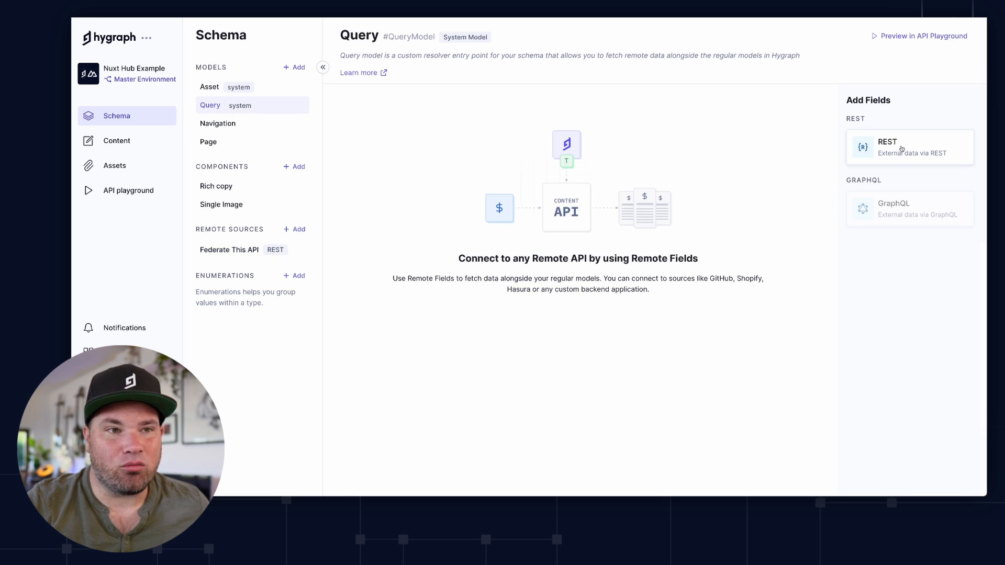
pyautogui.click(908, 147)
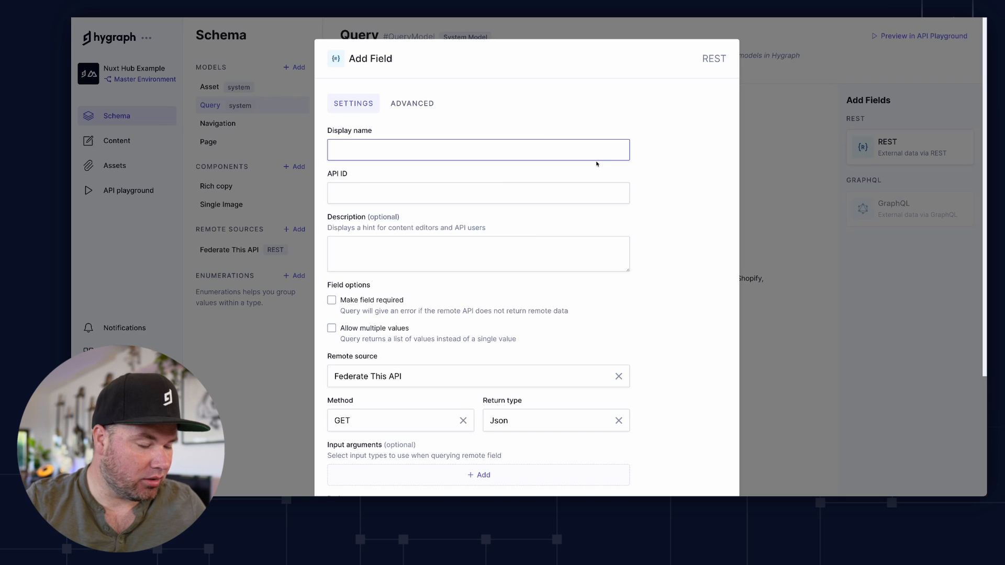
pyautogui.write('Artci')
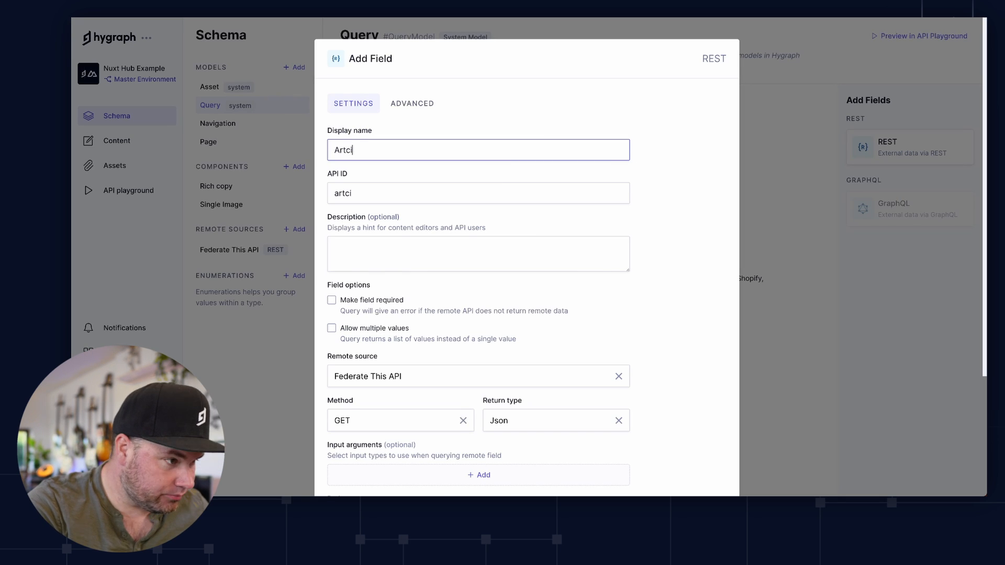
pyautogui.press('Backspace')
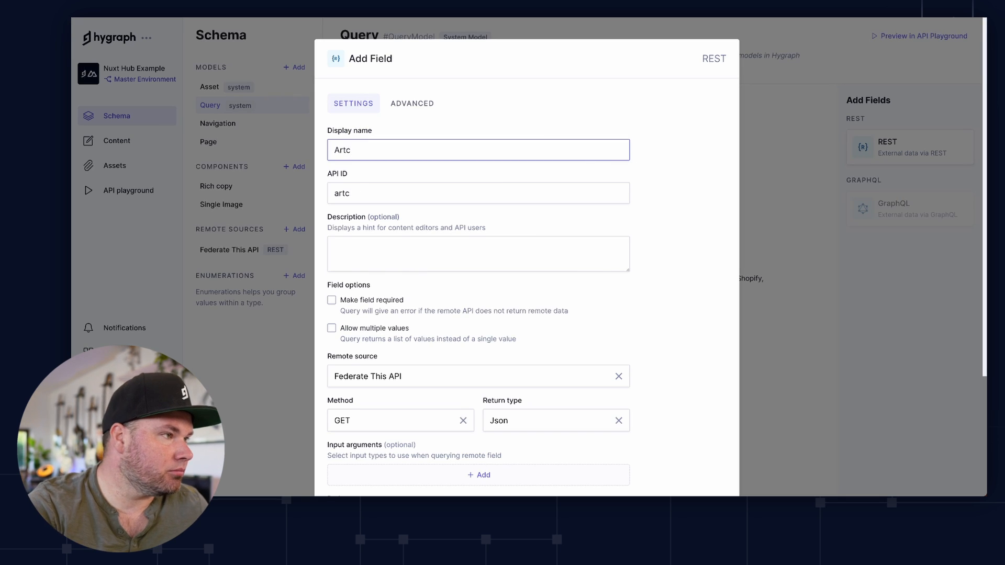
pyautogui.write('Articles')
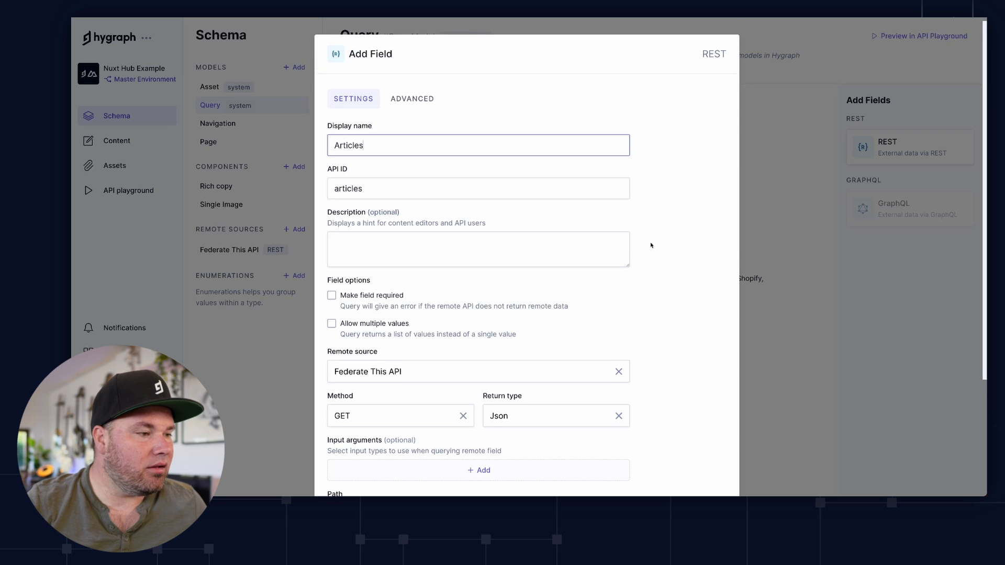
pyautogui.scroll(-3)
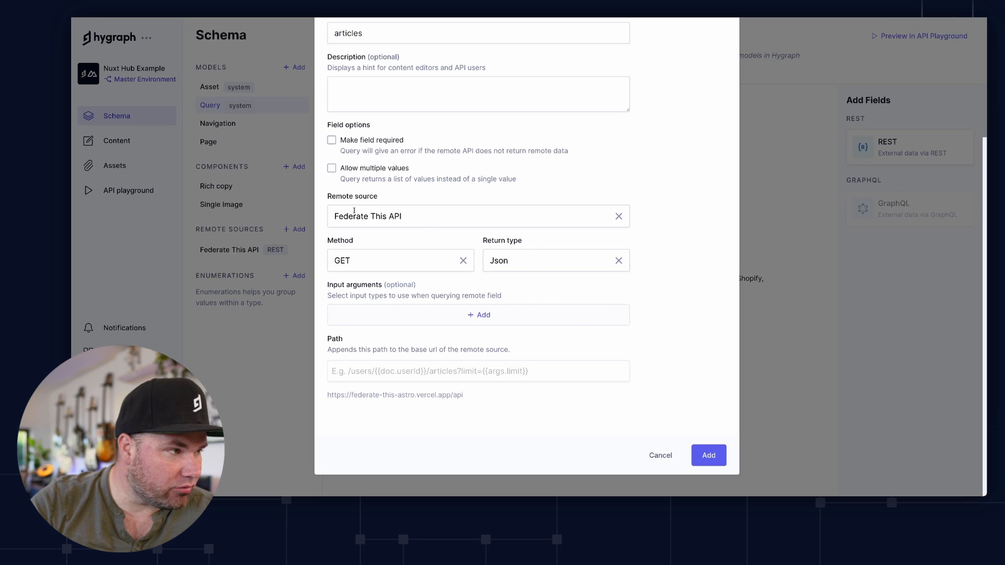
pyautogui.click(552, 260)
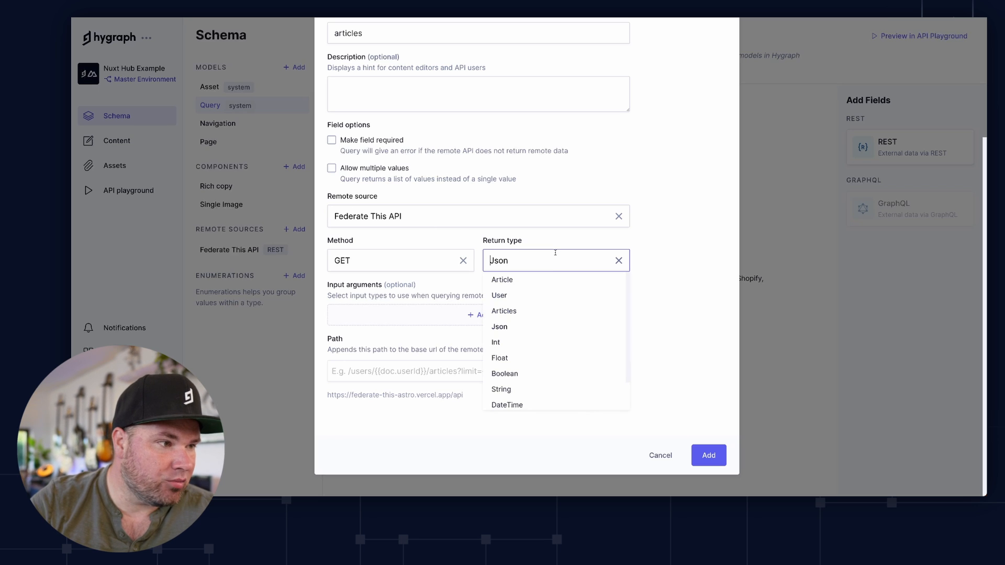
pyautogui.click(504, 311)
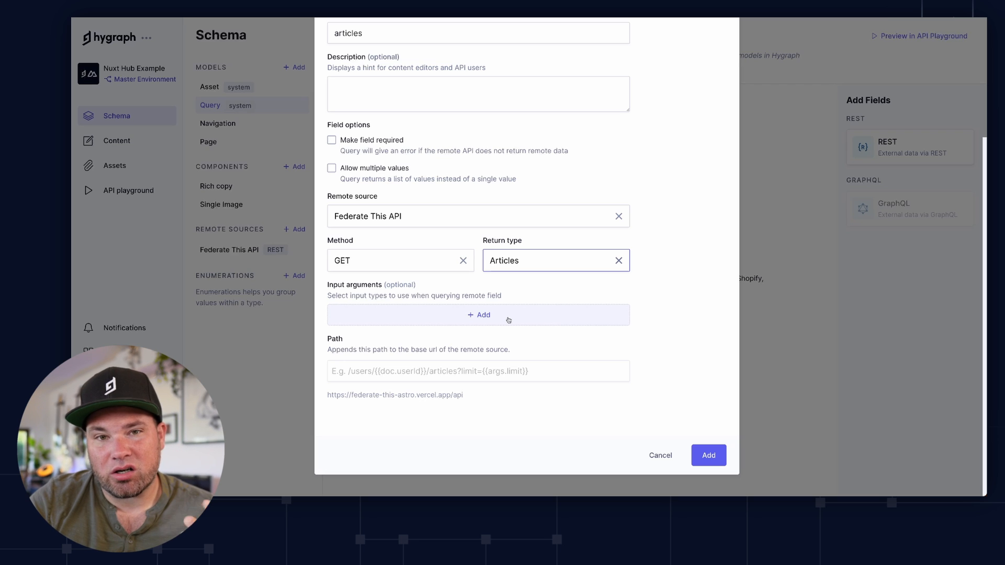
# Give the Articles field a String input argument with API ID username.
pyautogui.click(479, 315)
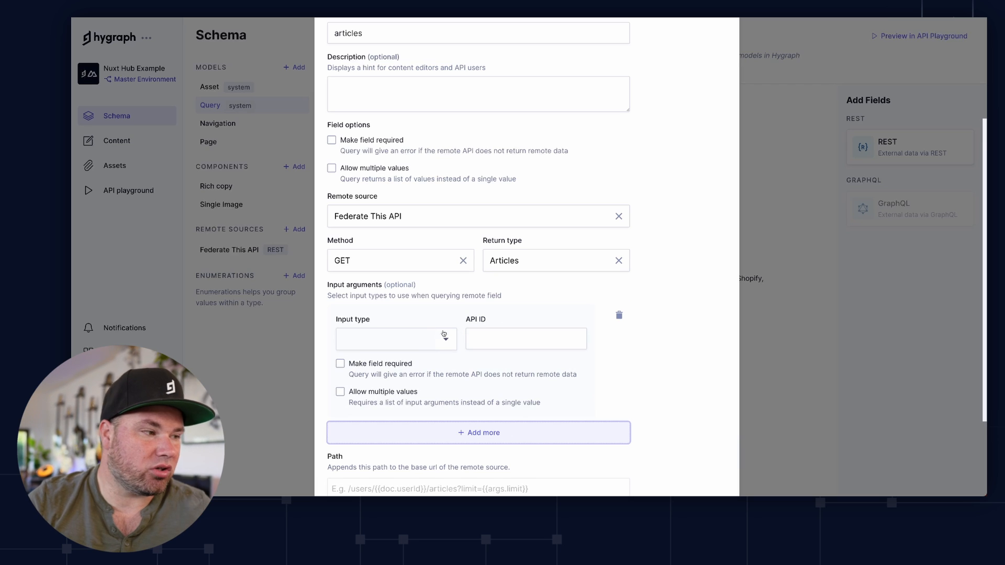
pyautogui.write('st')
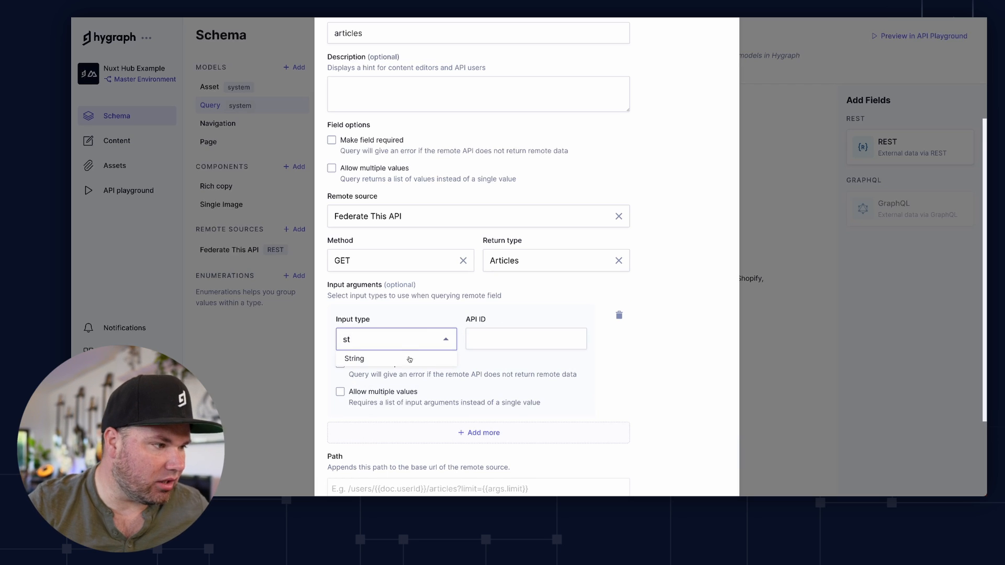
pyautogui.click(354, 358)
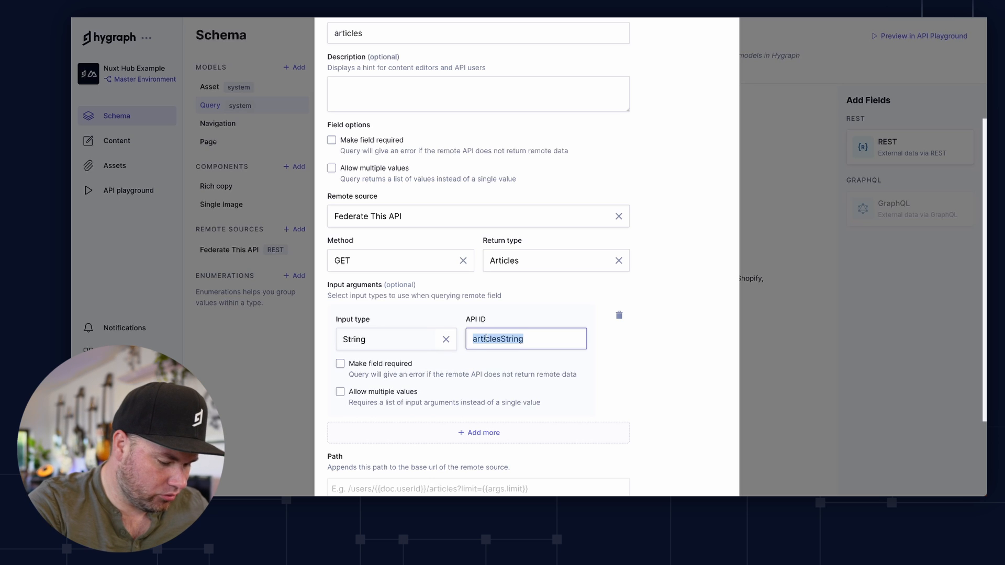
pyautogui.write('username')
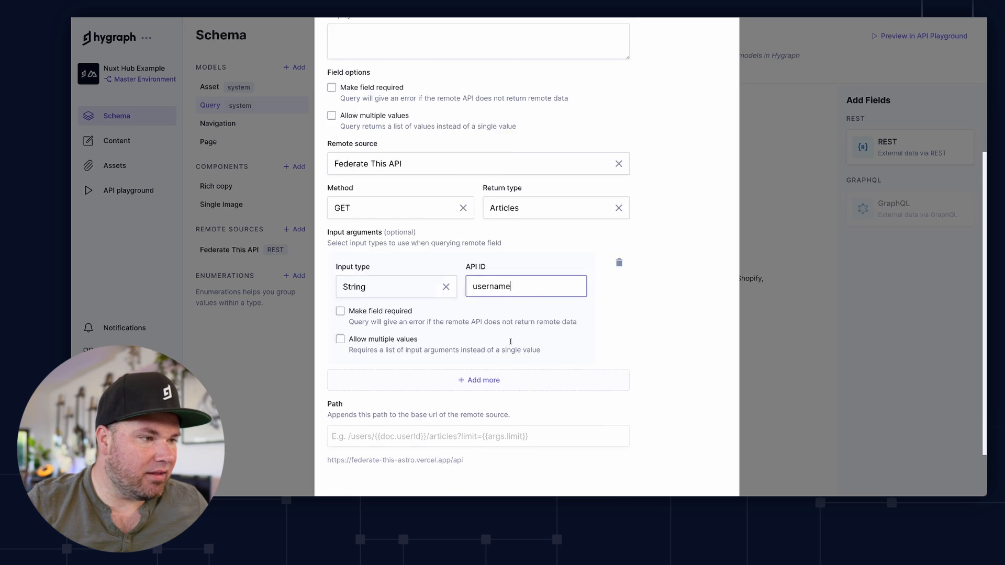
# Set the field path to /devto/articles/{{args.username}} and add the field.
pyautogui.scroll(-3)
pyautogui.write('/')
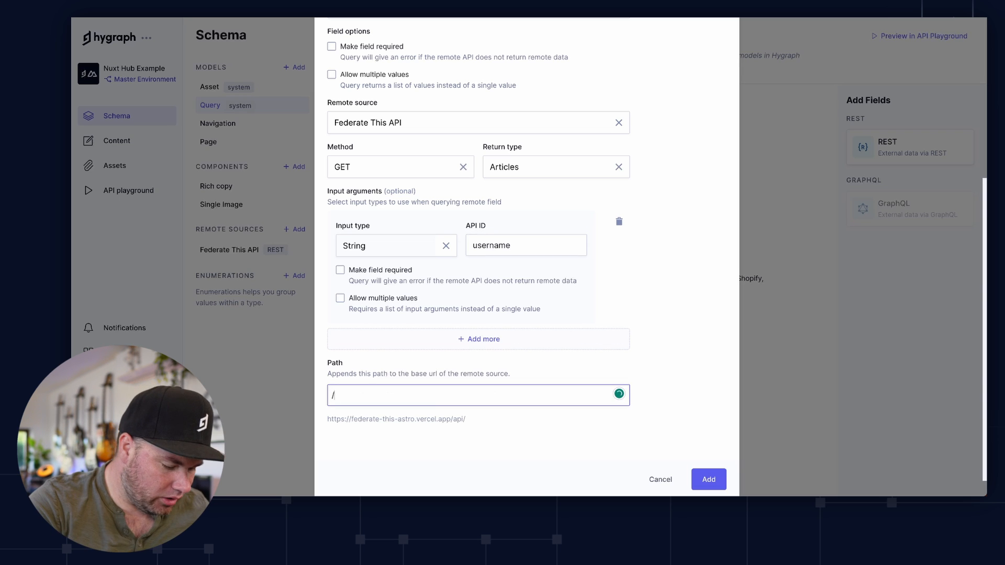
pyautogui.write('devtop')
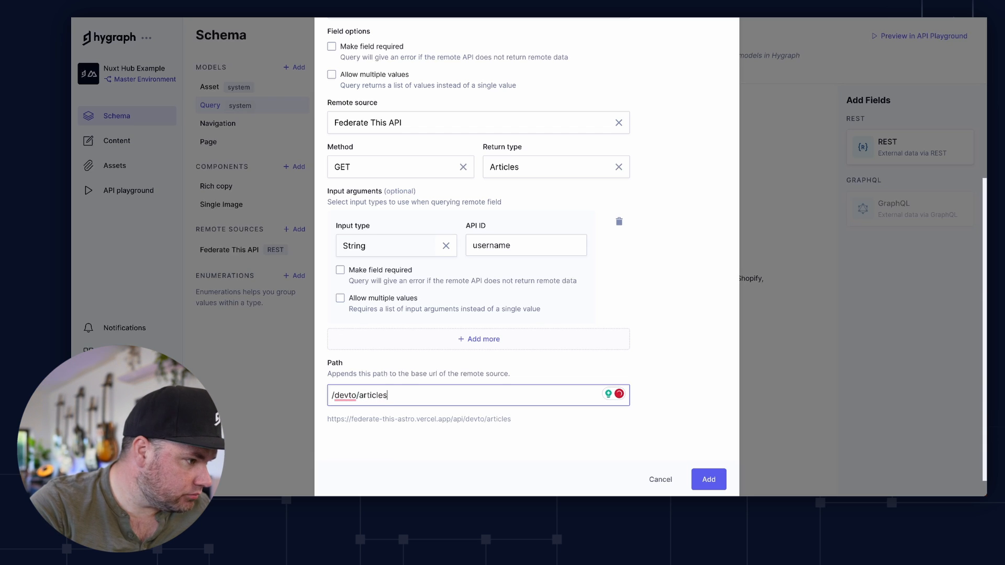
pyautogui.write('{')
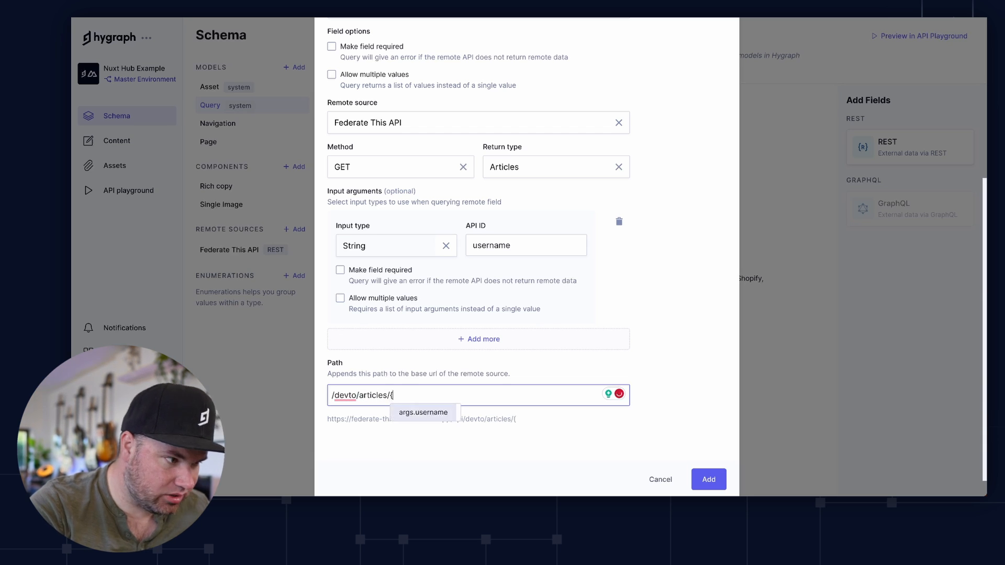
pyautogui.click(422, 412)
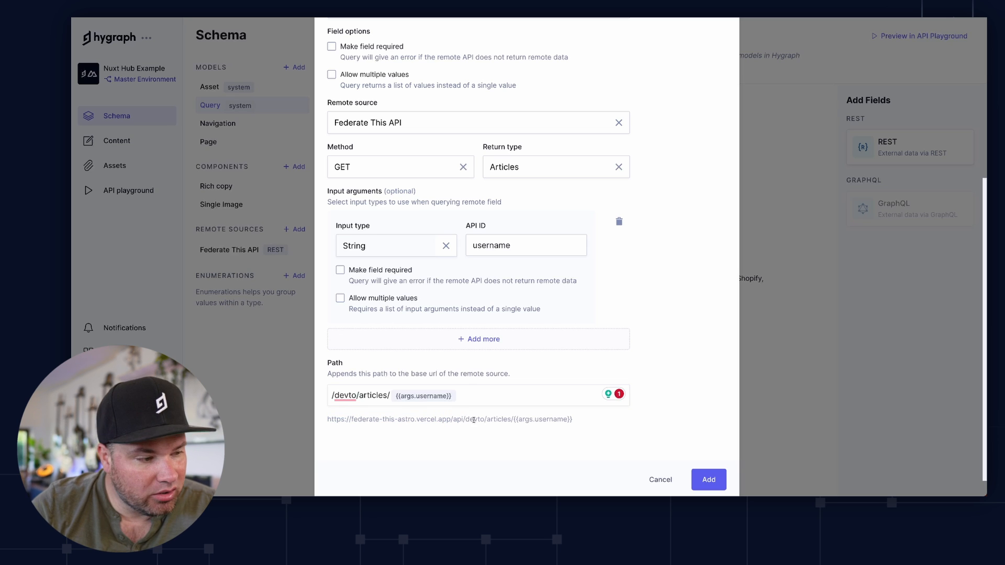
pyautogui.doubleClick(498, 420)
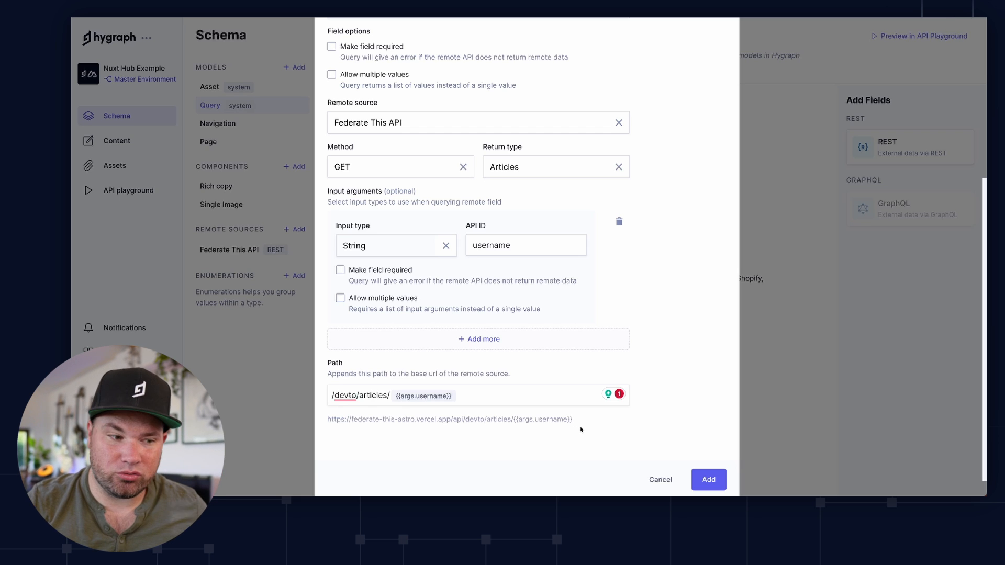
pyautogui.click(708, 480)
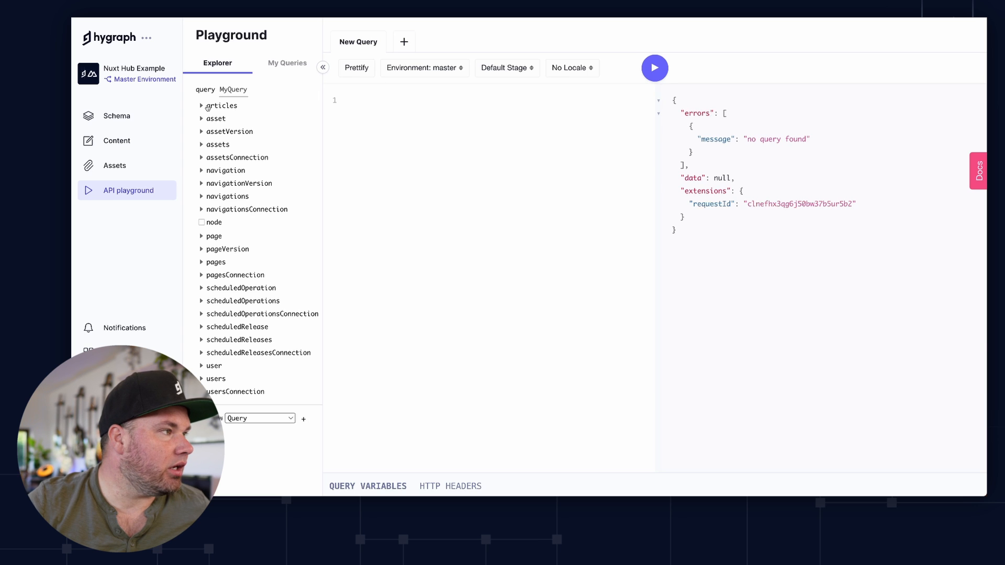
# Run an articles query for username timbenniks selecting slug, social_image and title.
pyautogui.click(221, 106)
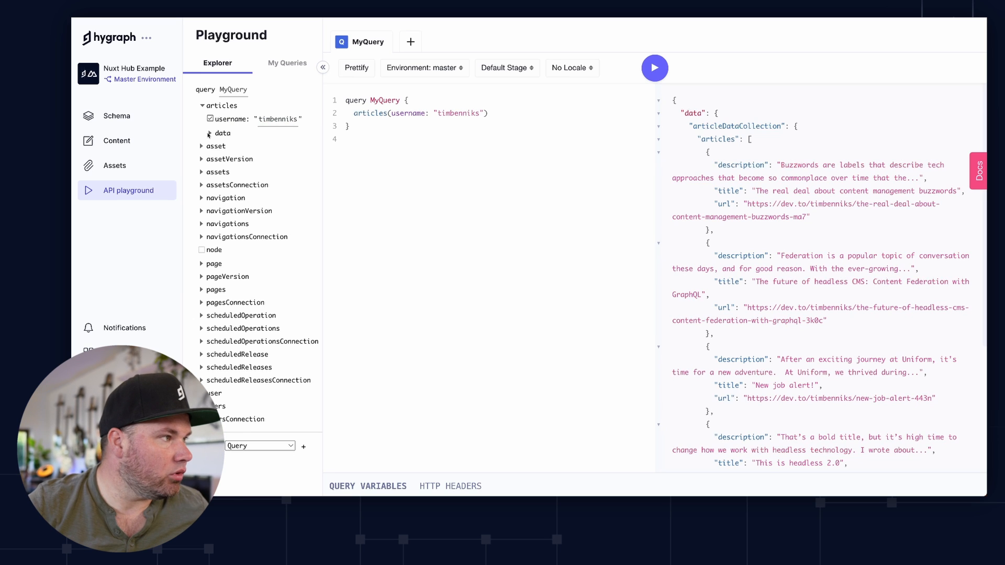
pyautogui.click(222, 134)
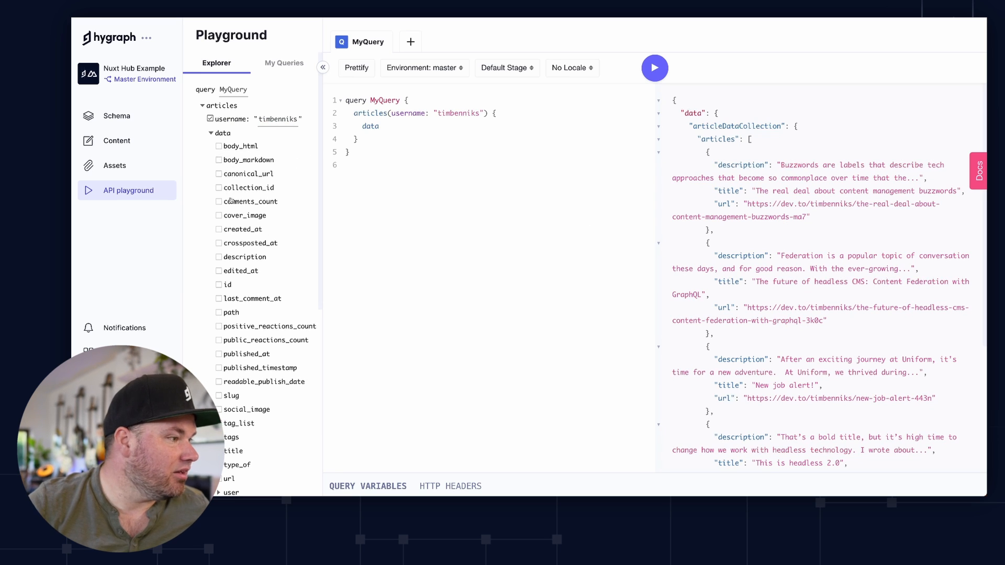
pyautogui.rightClick(205, 318)
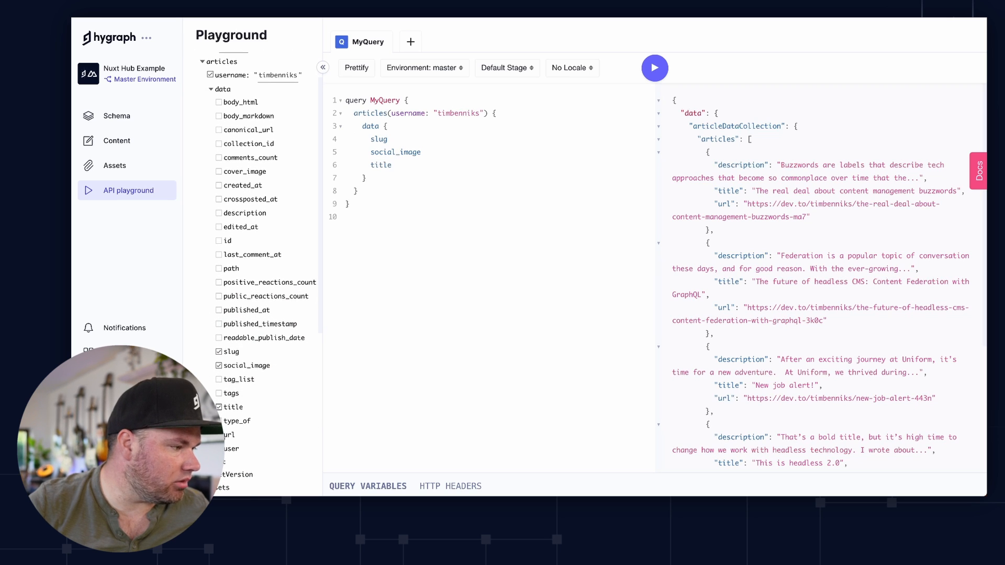
pyautogui.click(655, 67)
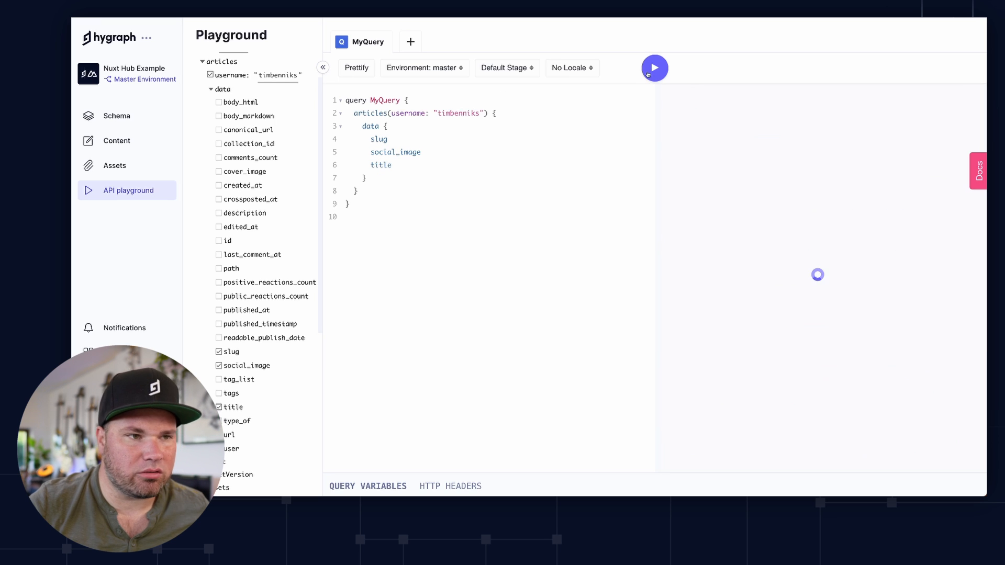
pyautogui.click(655, 69)
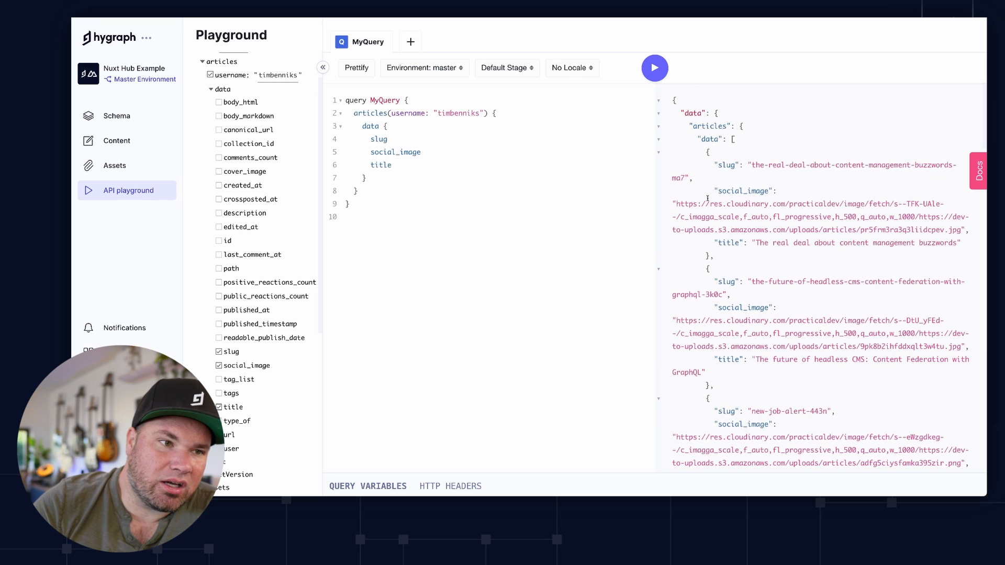
pyautogui.doubleClick(756, 191)
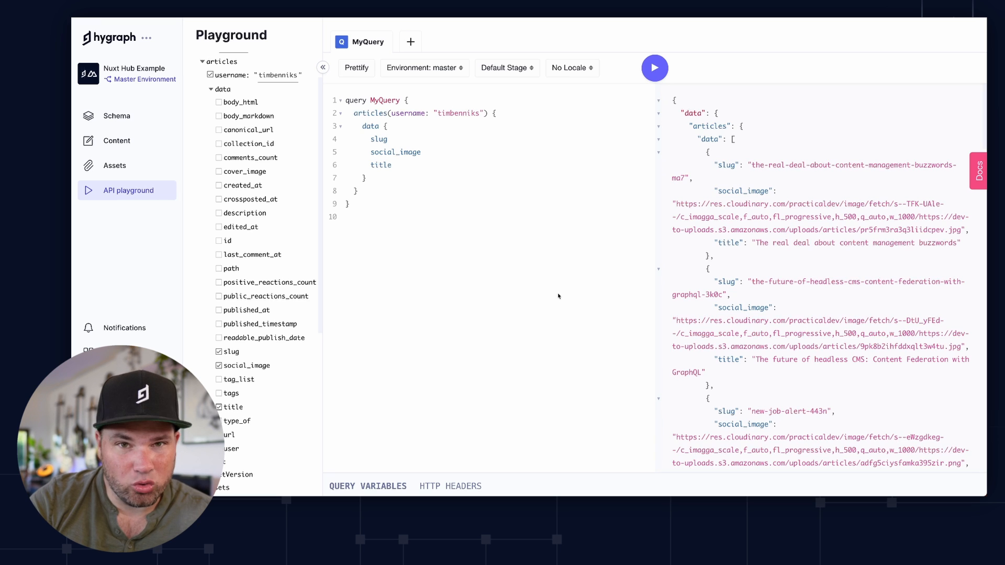
pyautogui.moveTo(537, 288)
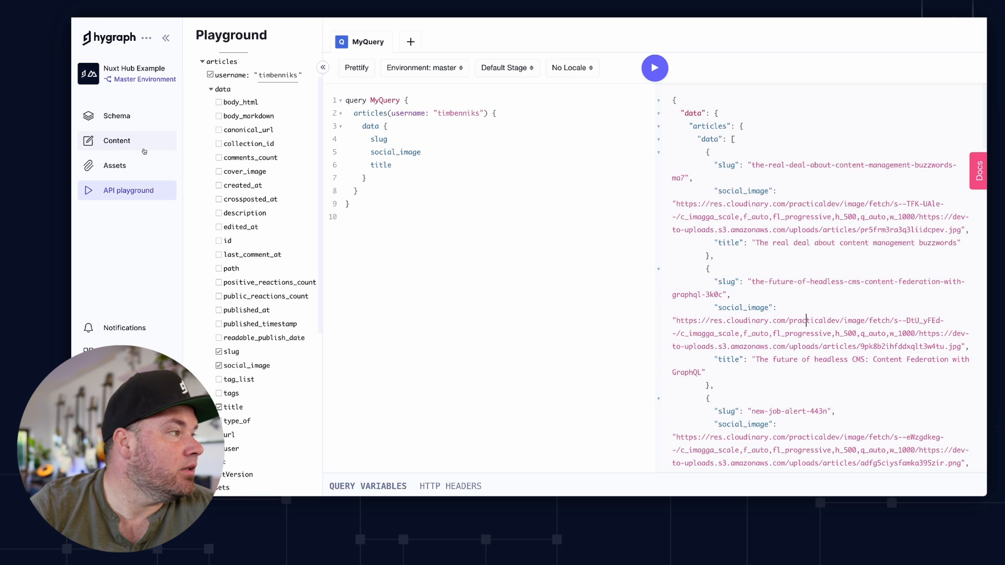
# Add a single line text field named username to the Page model.
pyautogui.click(116, 116)
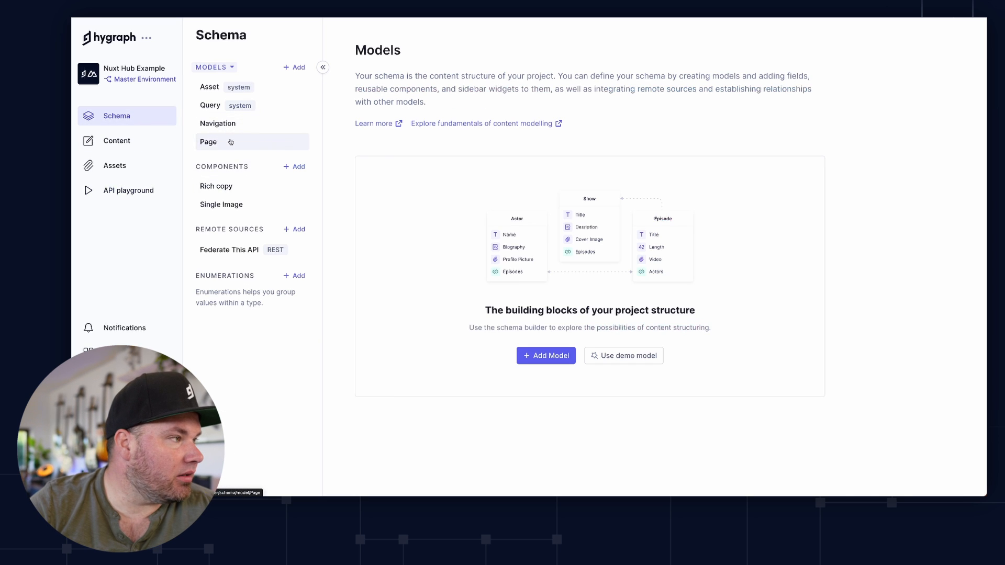
pyautogui.click(209, 142)
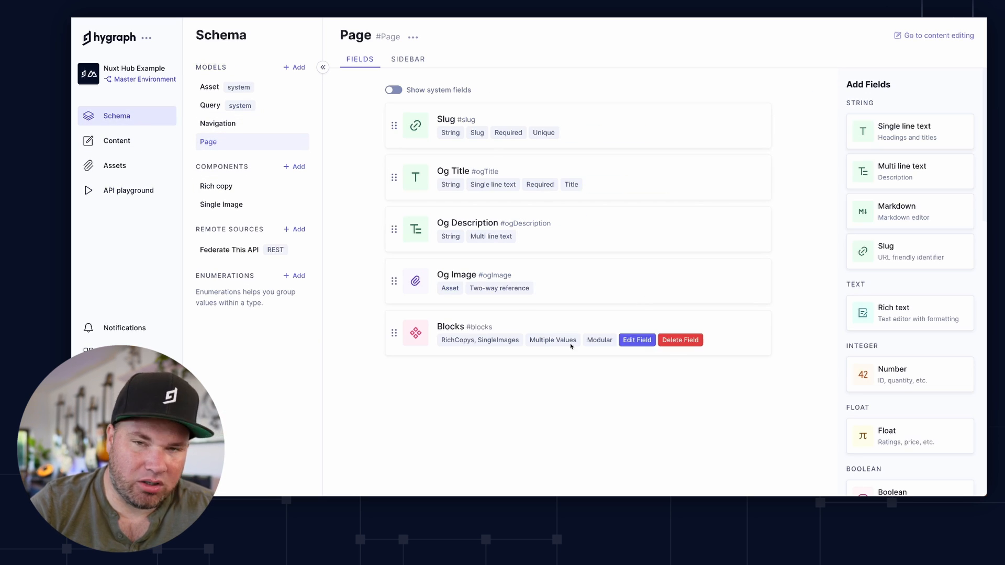
pyautogui.click(904, 131)
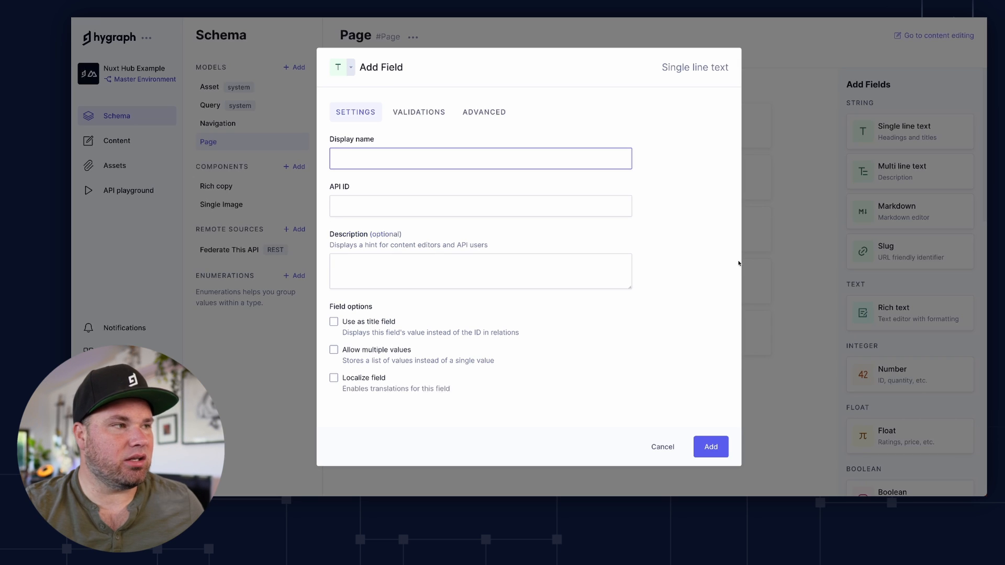
pyautogui.write('username')
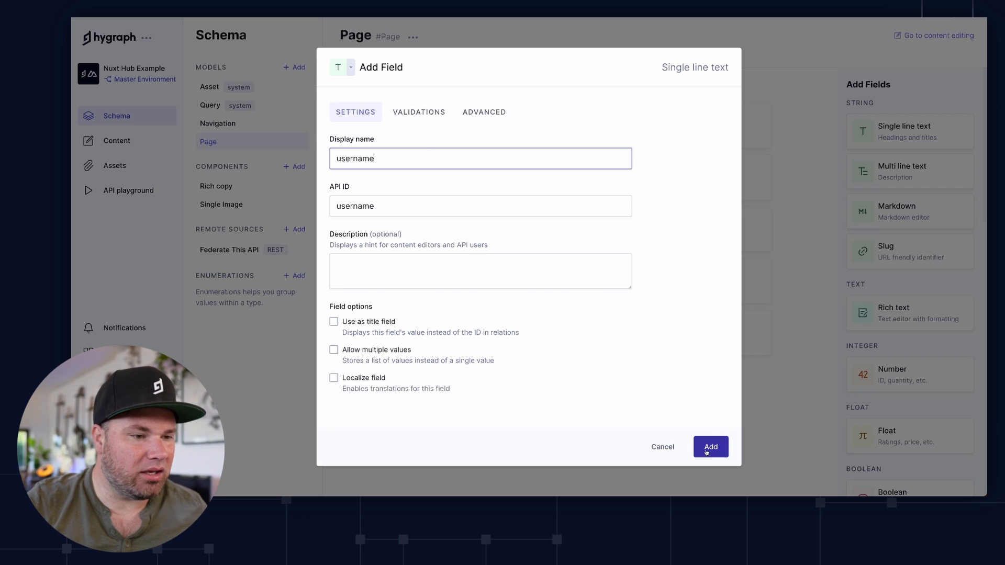
pyautogui.click(710, 446)
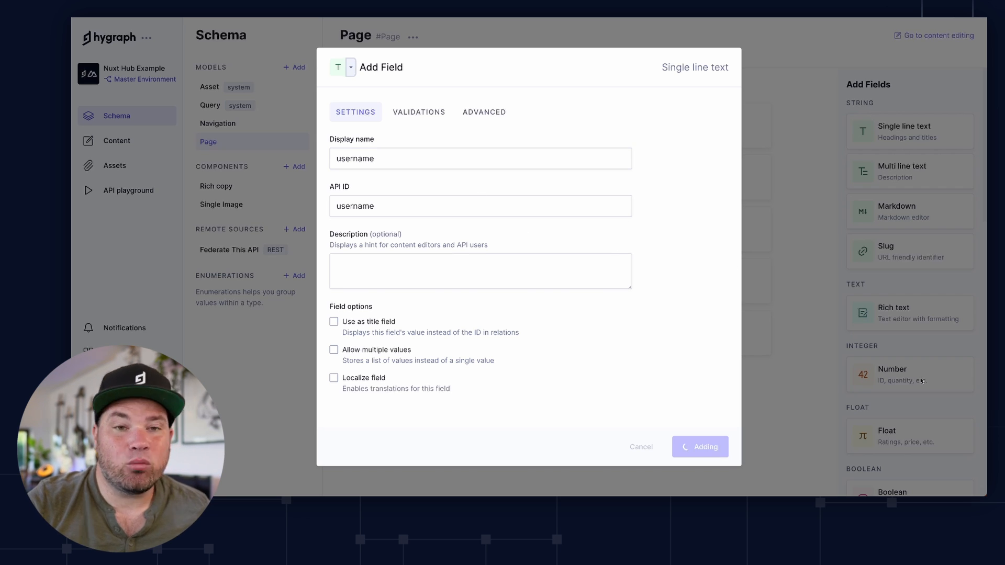
pyautogui.click(700, 447)
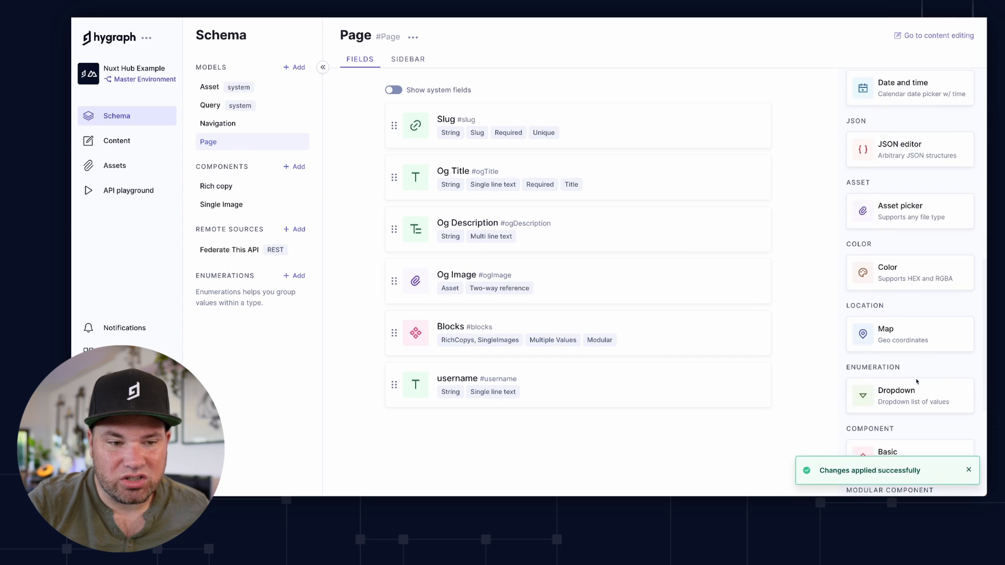
# Add an Articles REST field to Page returning Articles, path /devto/articles/{{doc.username}}.
pyautogui.scroll(-3)
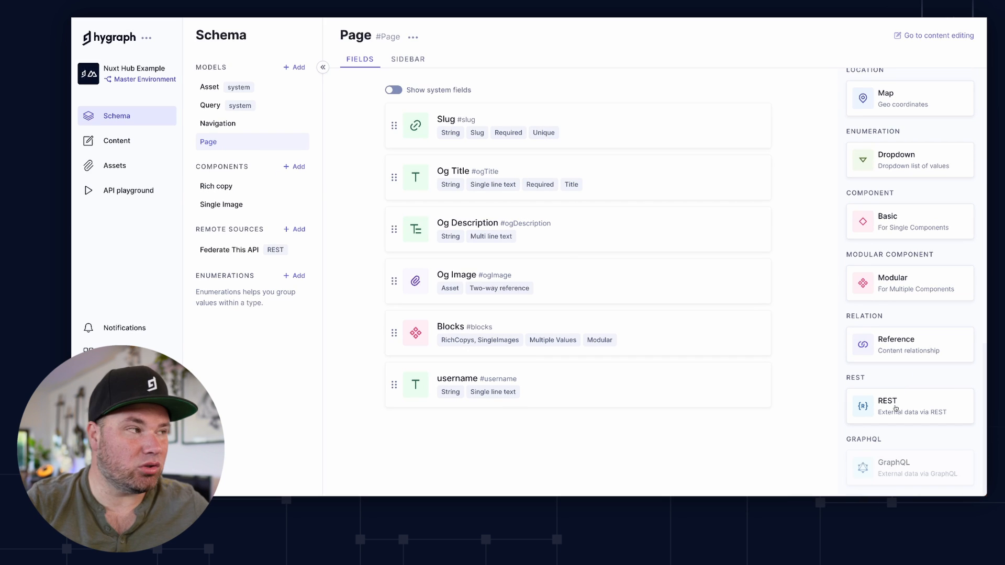
pyautogui.click(908, 406)
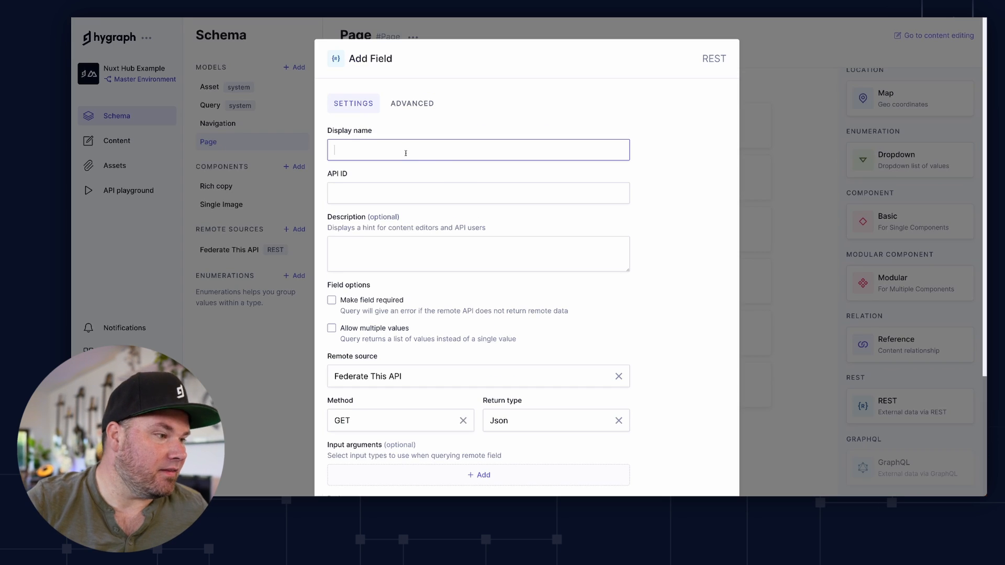
pyautogui.write('Aret')
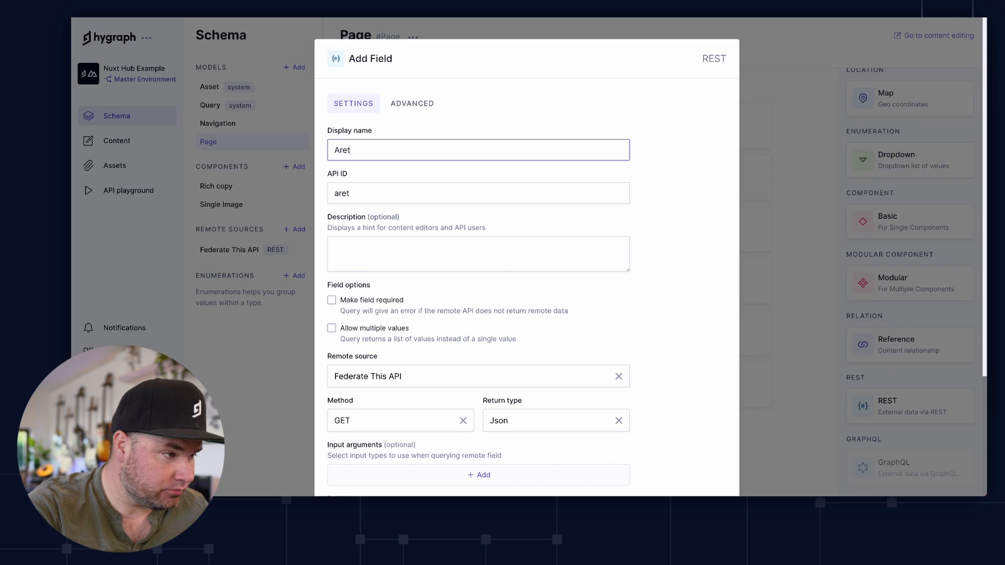
pyautogui.write('Arti')
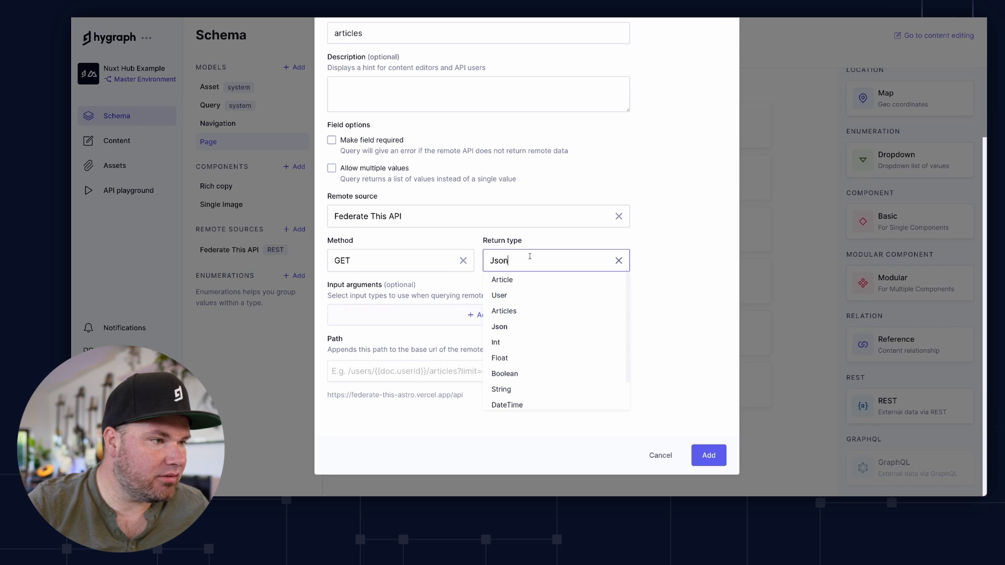
pyautogui.click(503, 311)
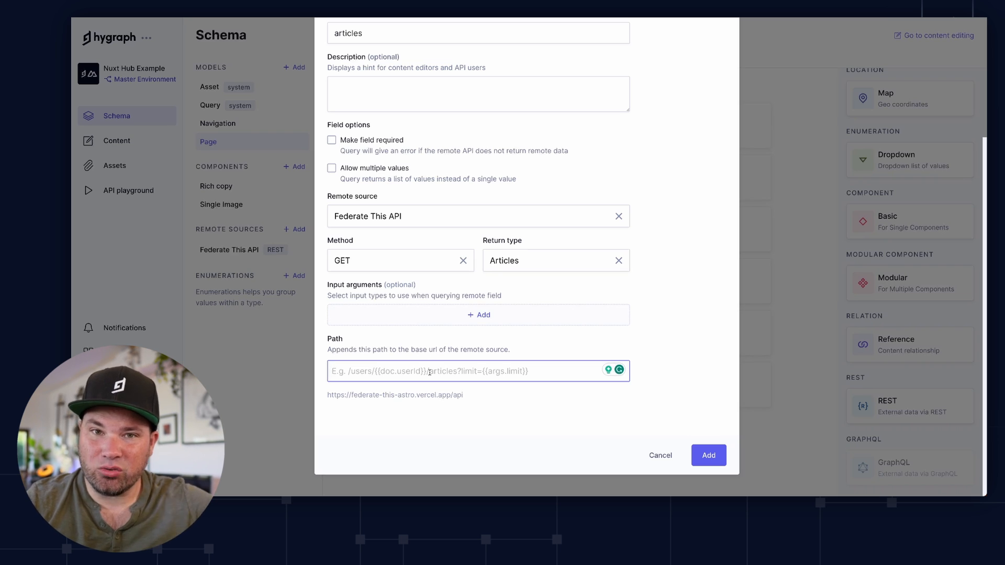
pyautogui.write('/devto/articles/')
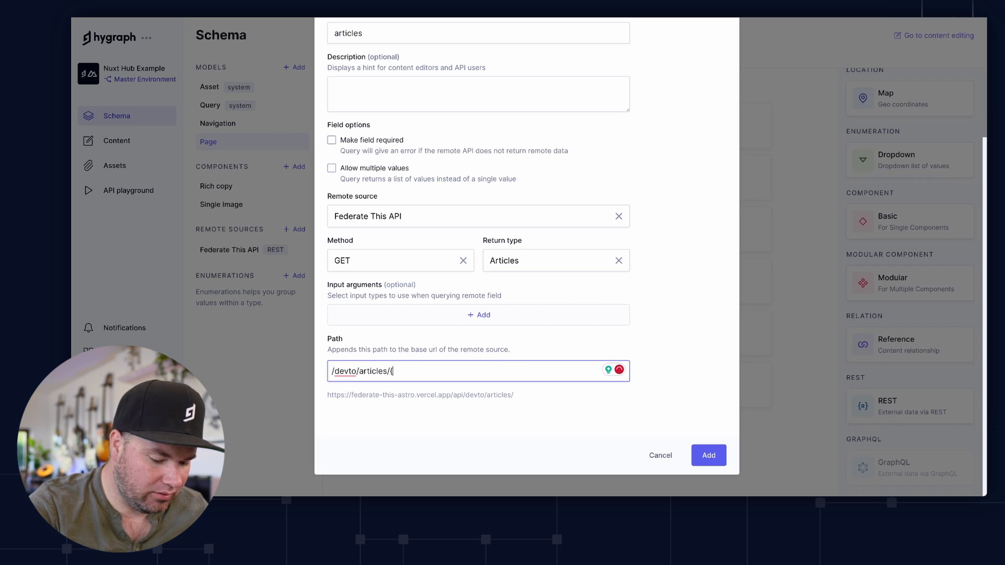
pyautogui.write('{')
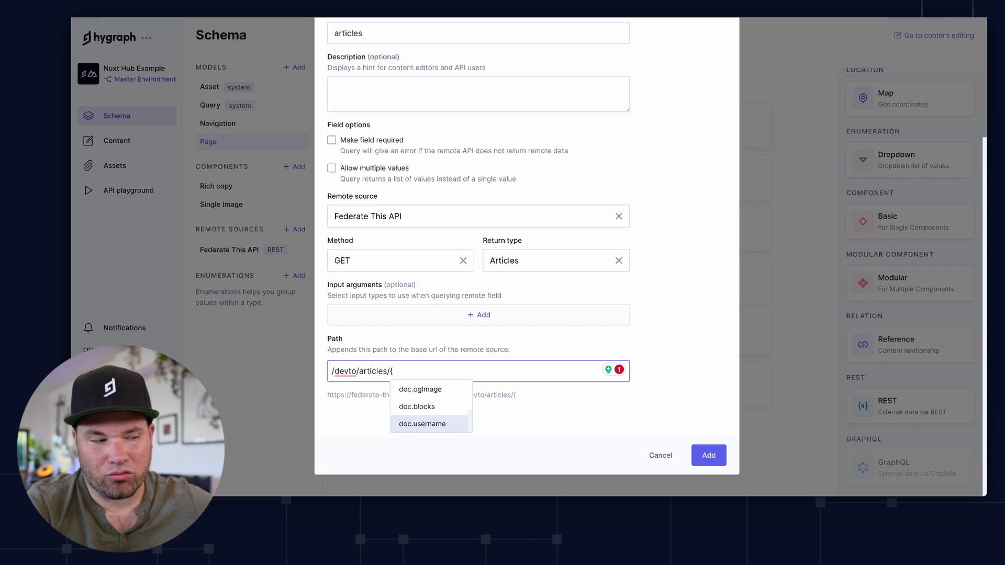
pyautogui.click(422, 423)
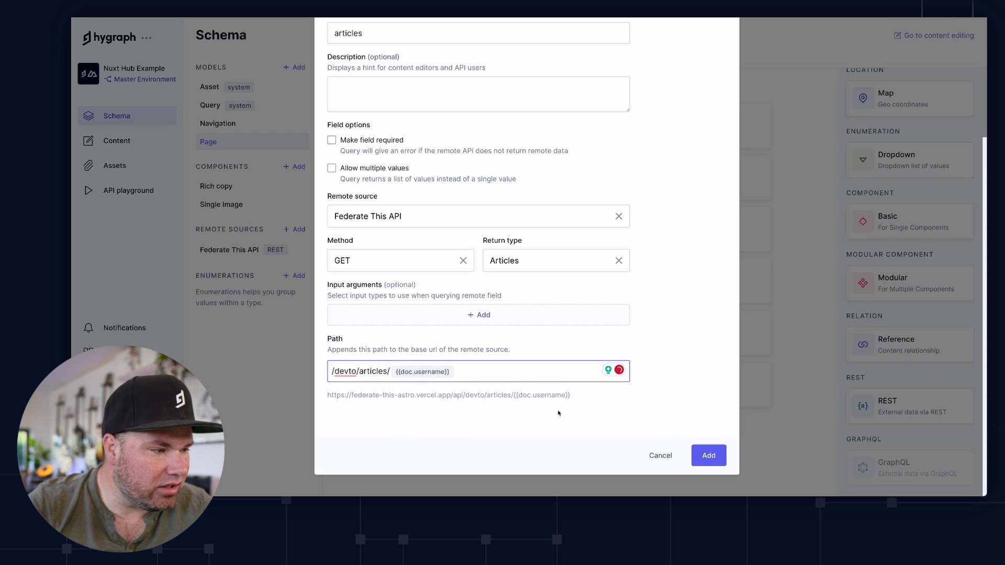
pyautogui.click(708, 455)
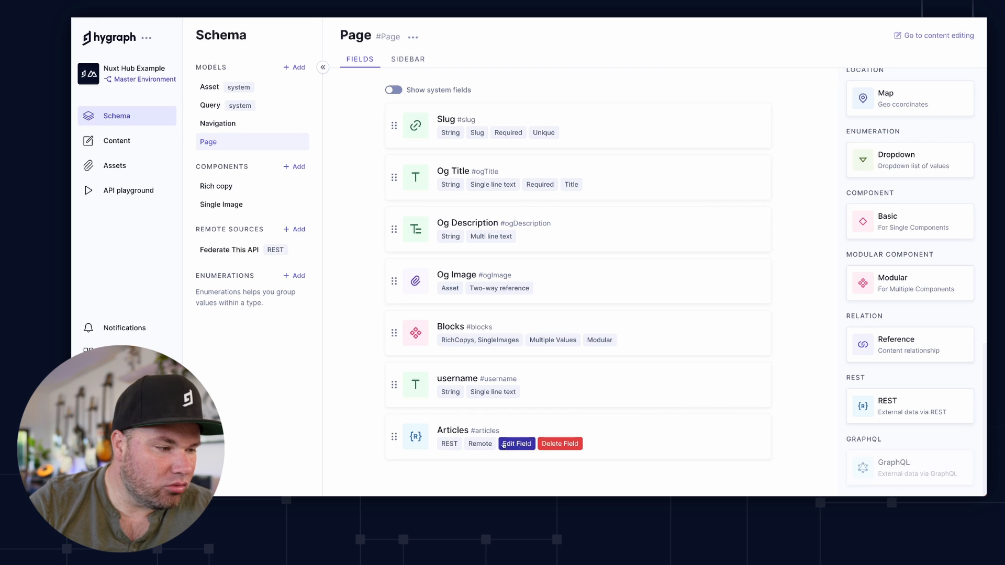
# Set the Articles field's visibility to API only and save the update.
pyautogui.click(515, 443)
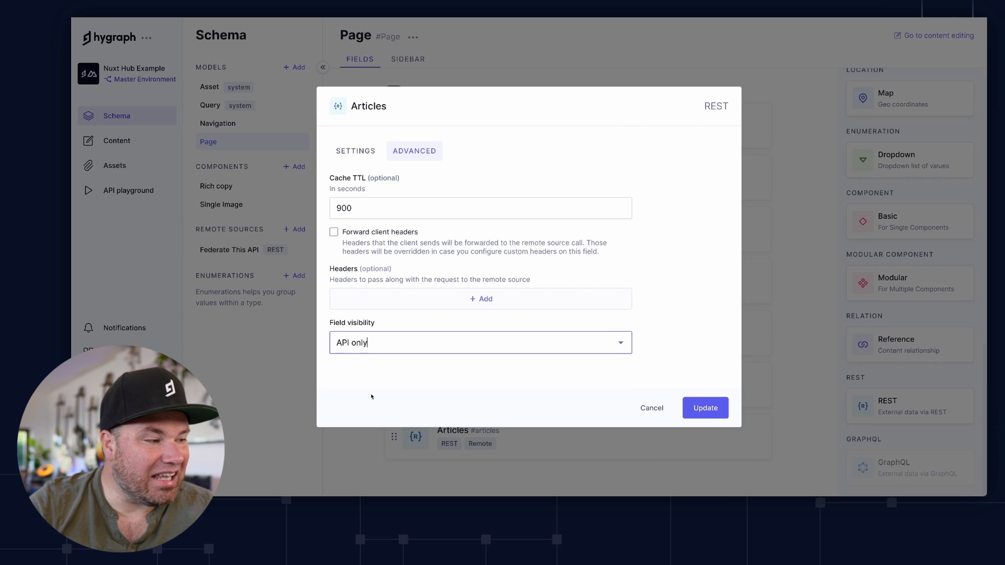
pyautogui.click(705, 408)
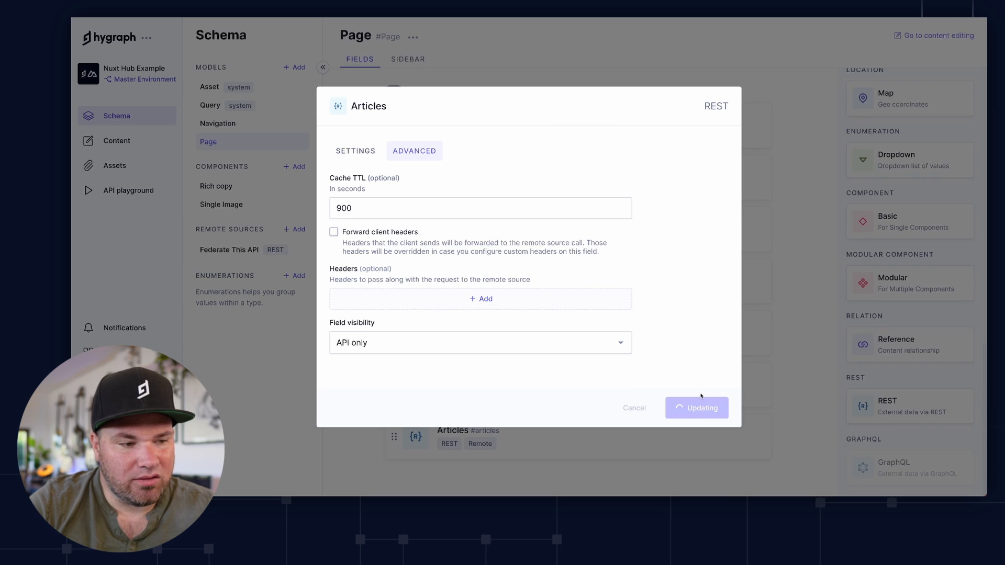
pyautogui.click(696, 408)
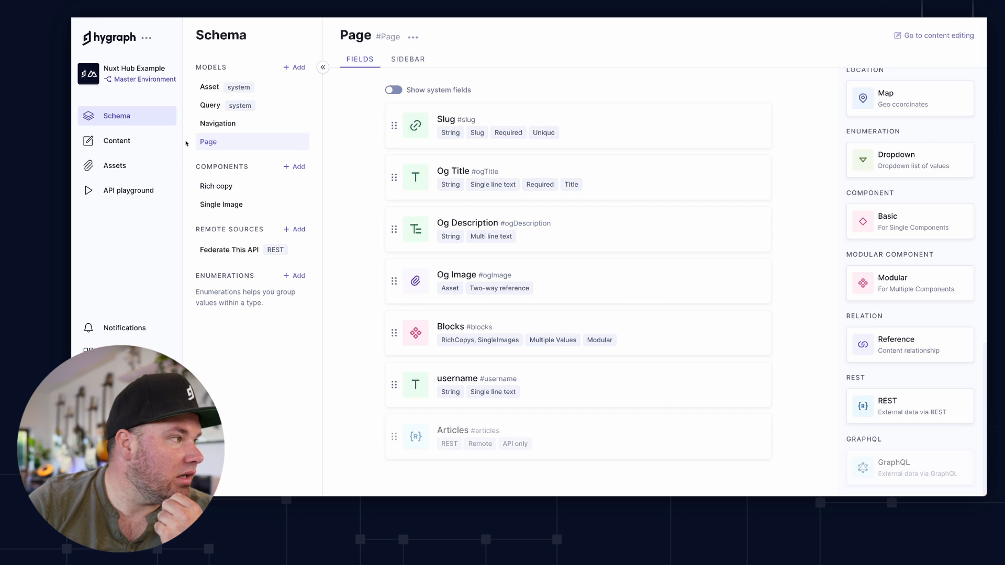
# Open the Home page entry and enter username timbenniks.
pyautogui.click(116, 141)
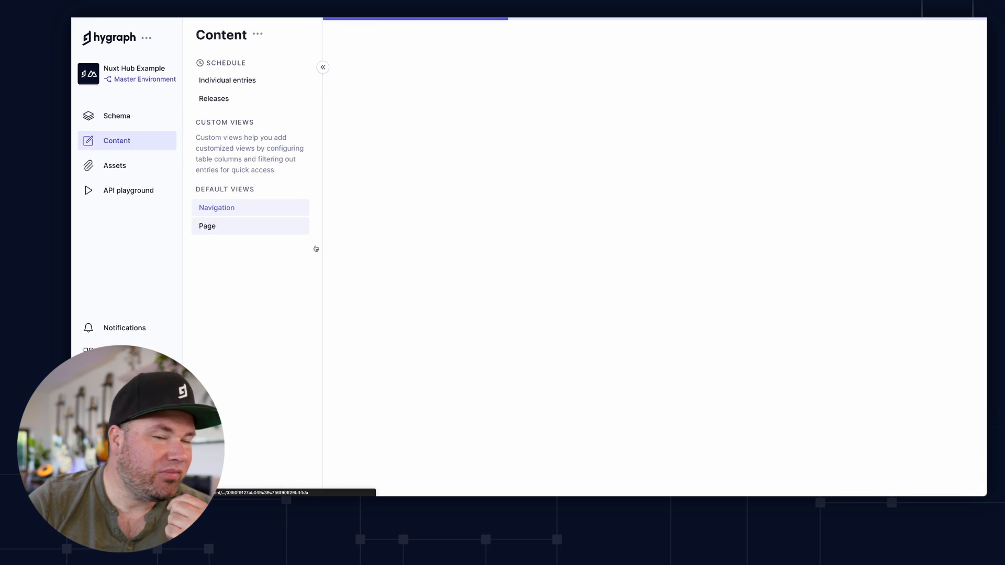
pyautogui.click(217, 208)
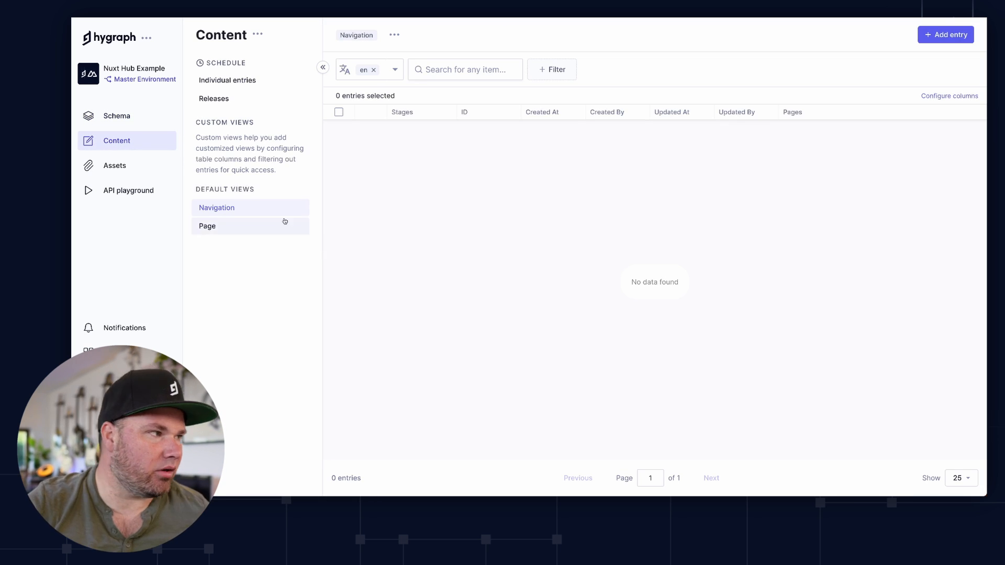
pyautogui.click(207, 225)
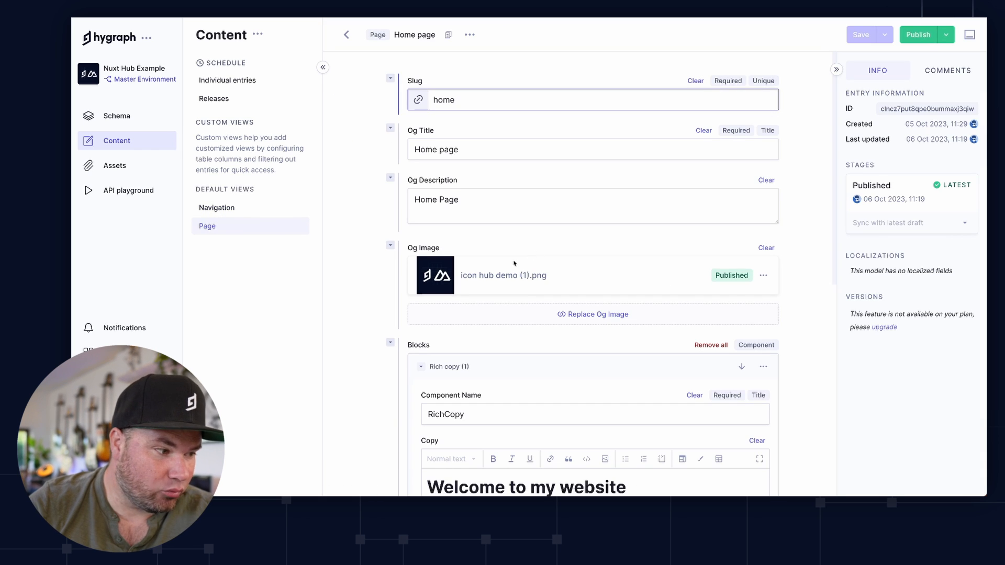
pyautogui.scroll(-3)
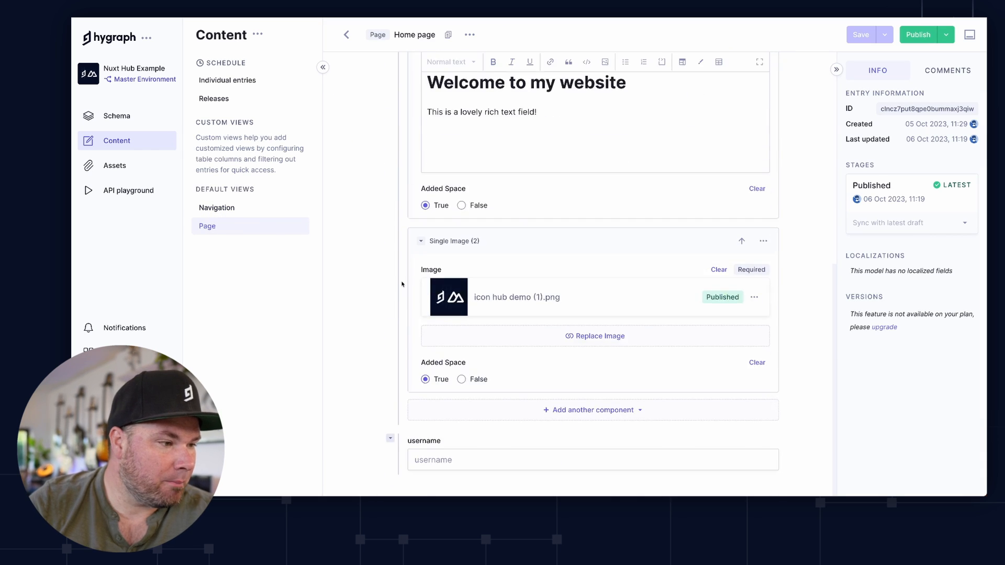
pyautogui.click(577, 459)
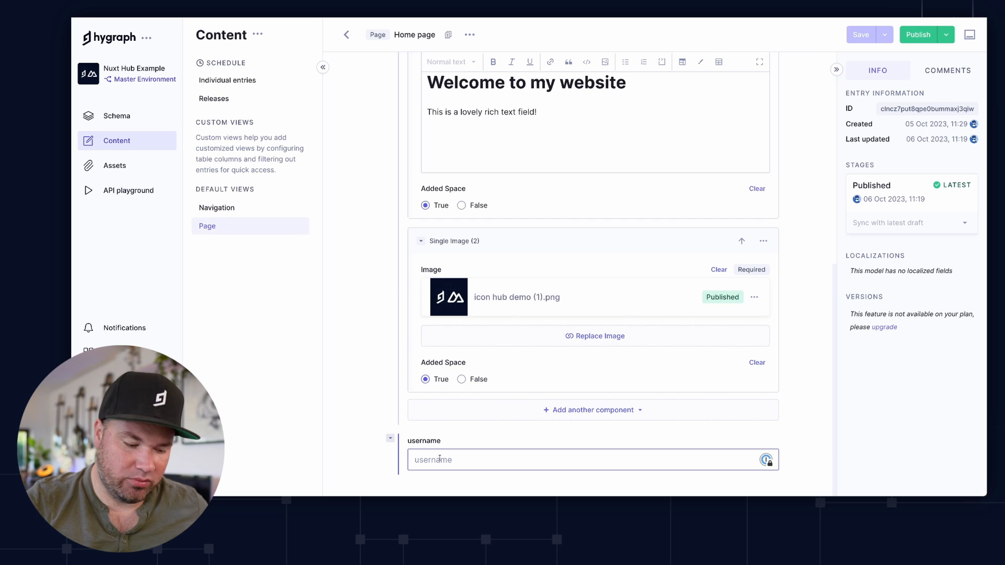
pyautogui.write('timbenniks')
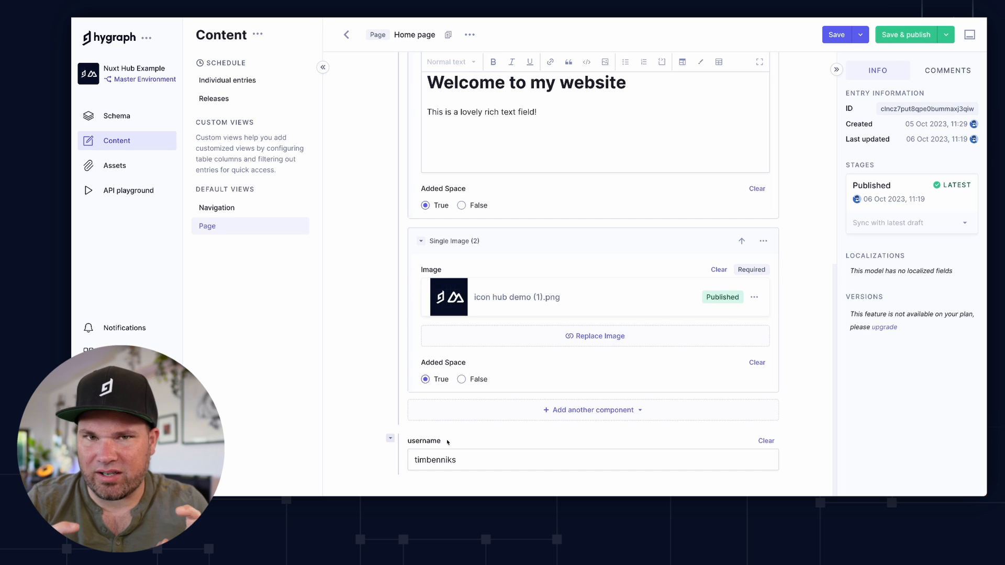
# Save and publish the Home page entry, then open the API playground.
pyautogui.click(905, 34)
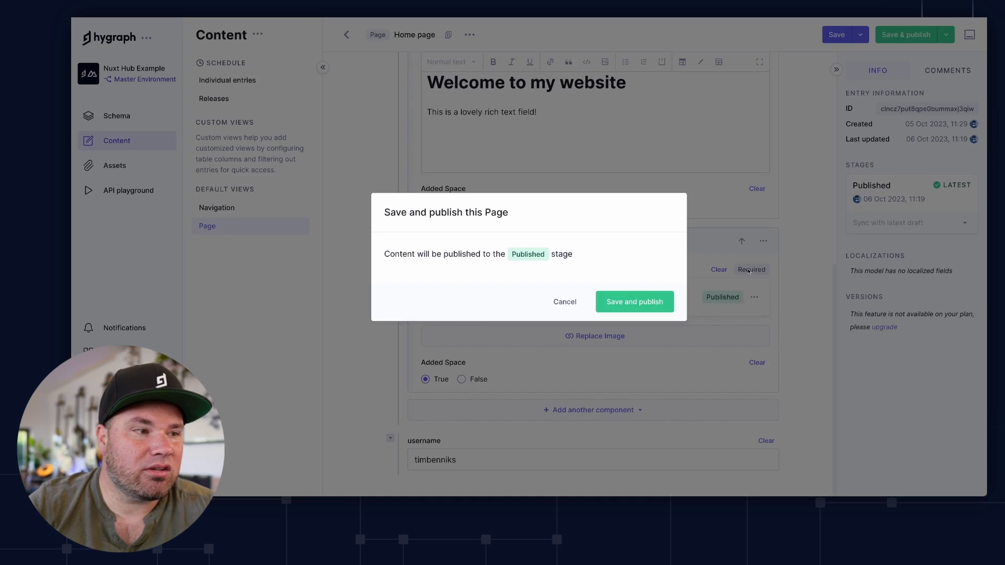
pyautogui.click(633, 301)
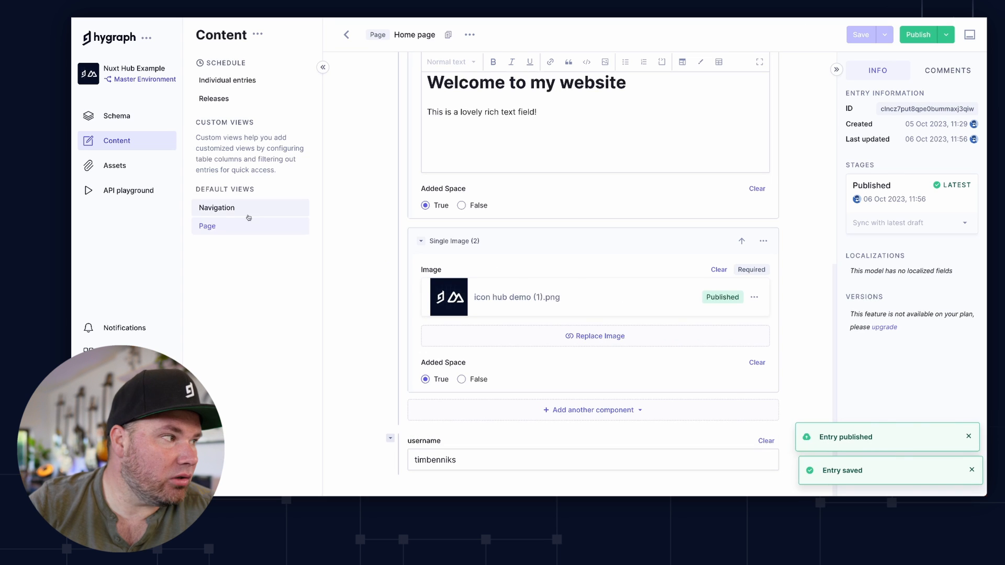
pyautogui.click(129, 190)
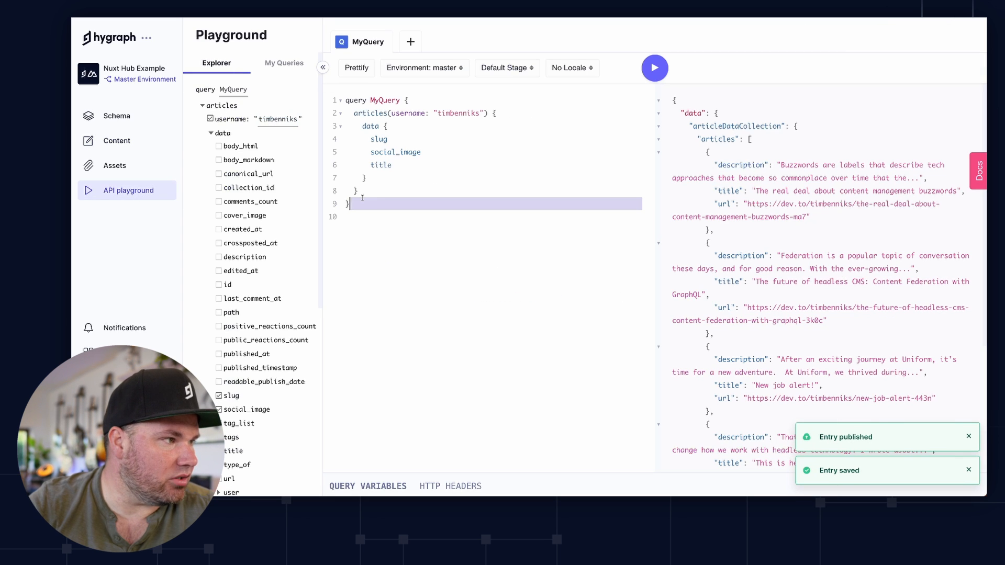
# In a new query tab, add pages with slug, OG title and OG description fields.
pyautogui.click(410, 42)
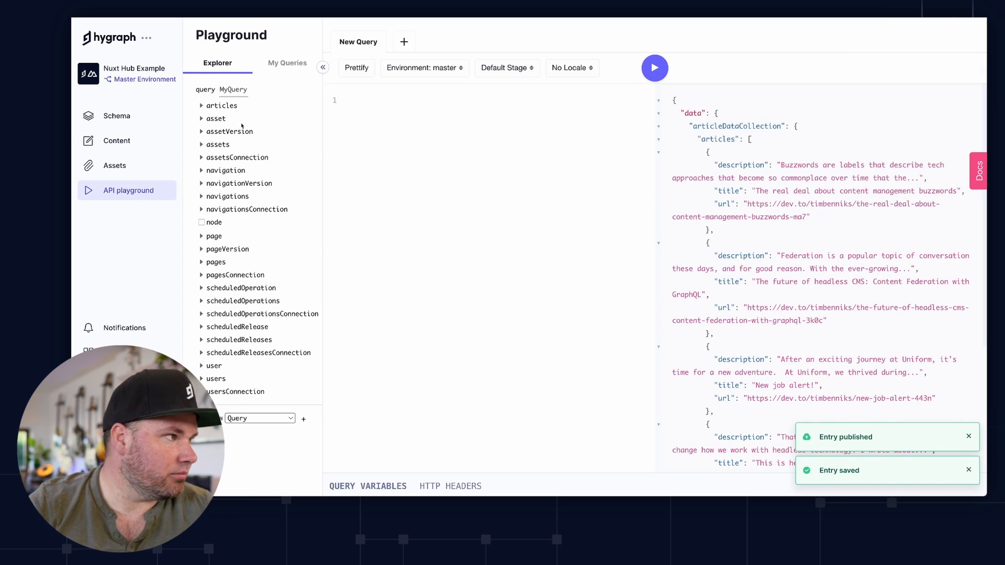
pyautogui.click(217, 262)
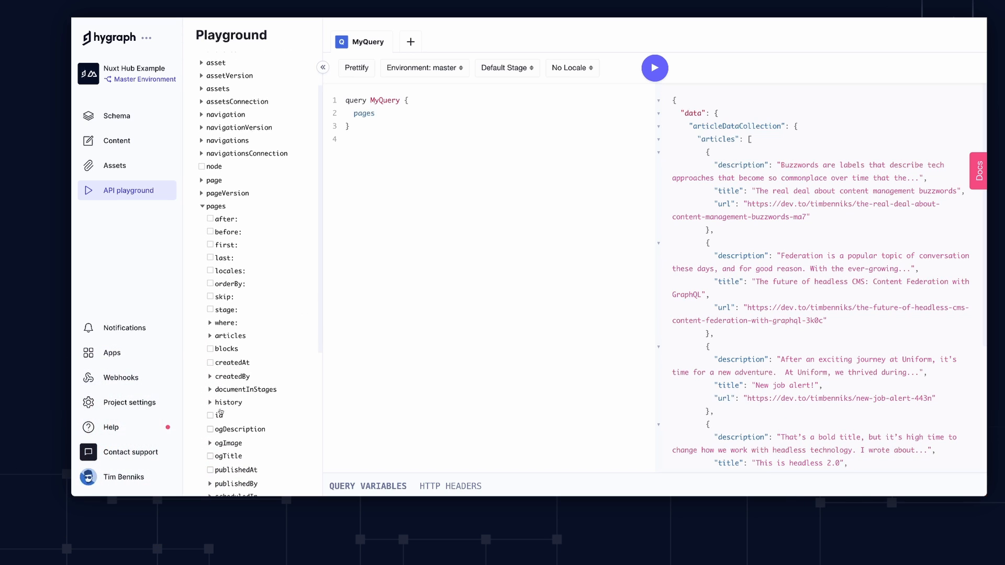
pyautogui.click(211, 415)
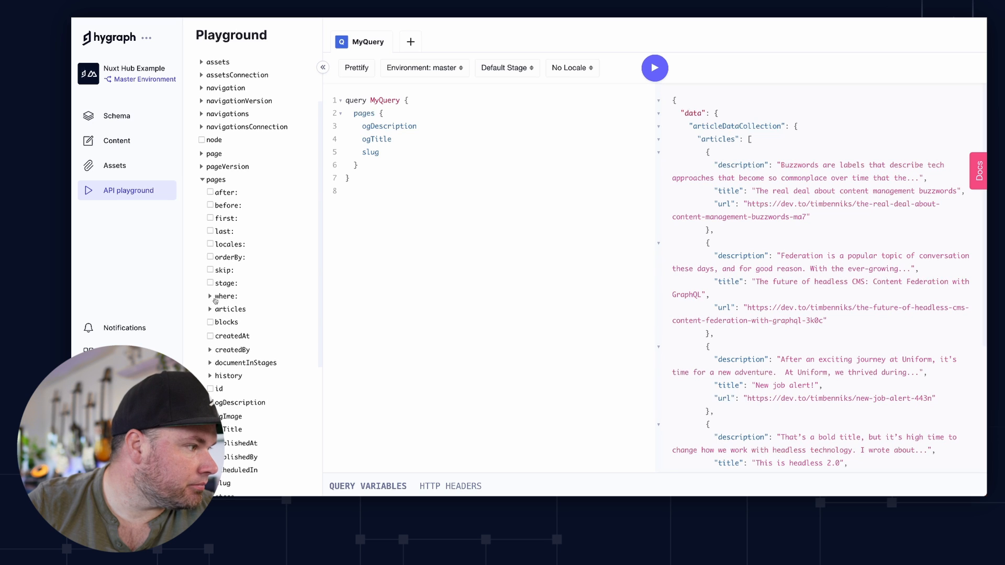
pyautogui.click(229, 309)
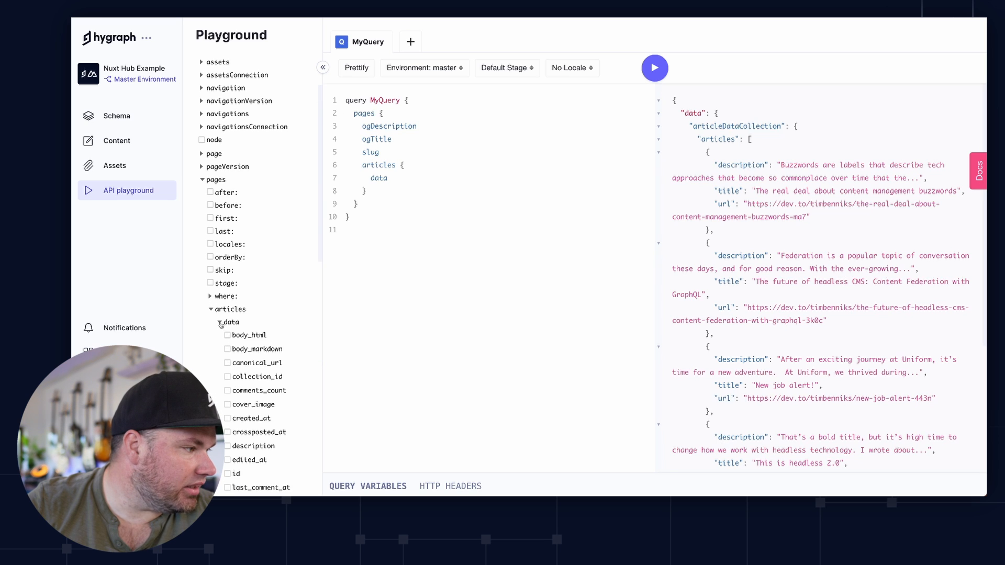
# Add article social image, title and url, then run the query to see dev.to articles.
pyautogui.scroll(-3)
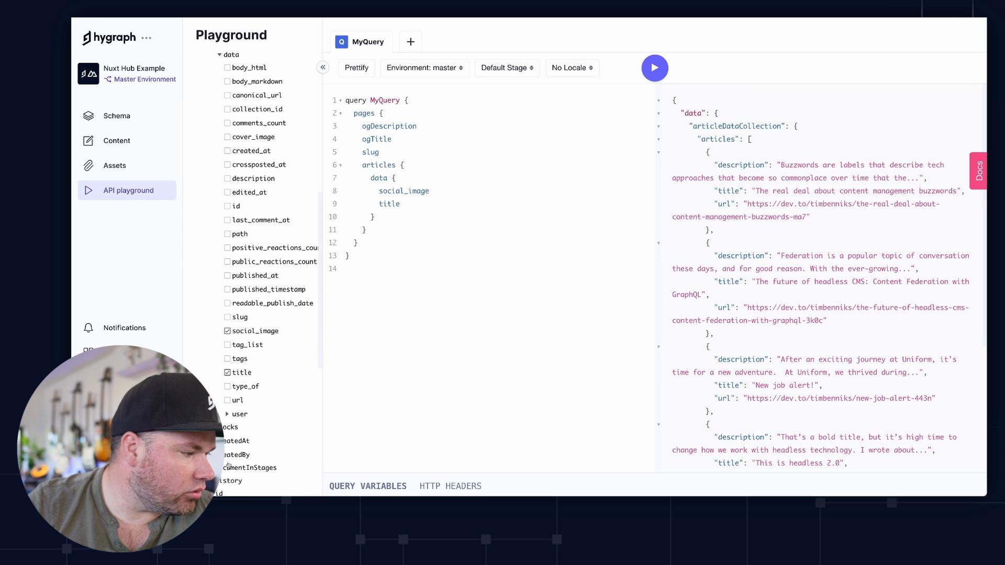
pyautogui.click(226, 400)
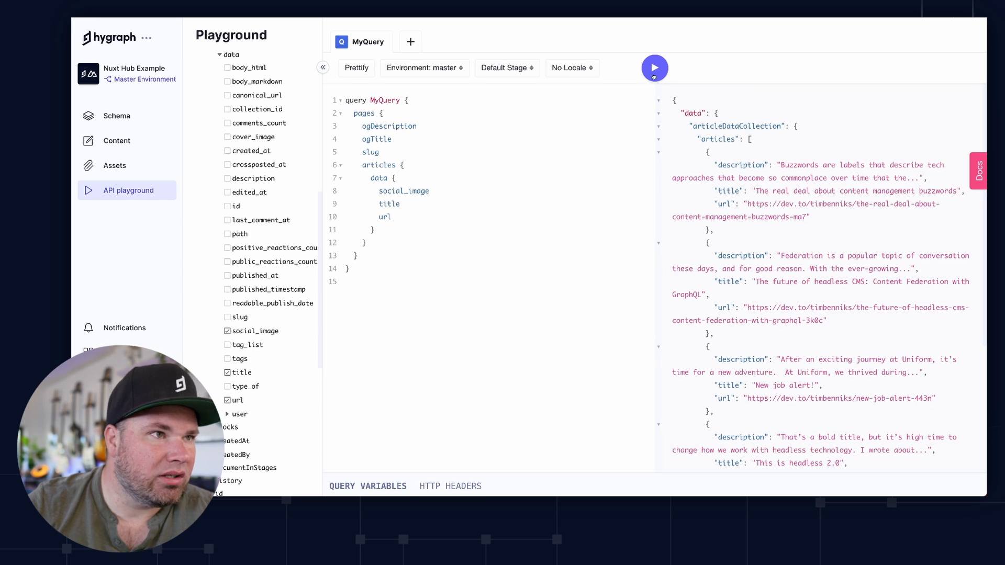
pyautogui.click(655, 68)
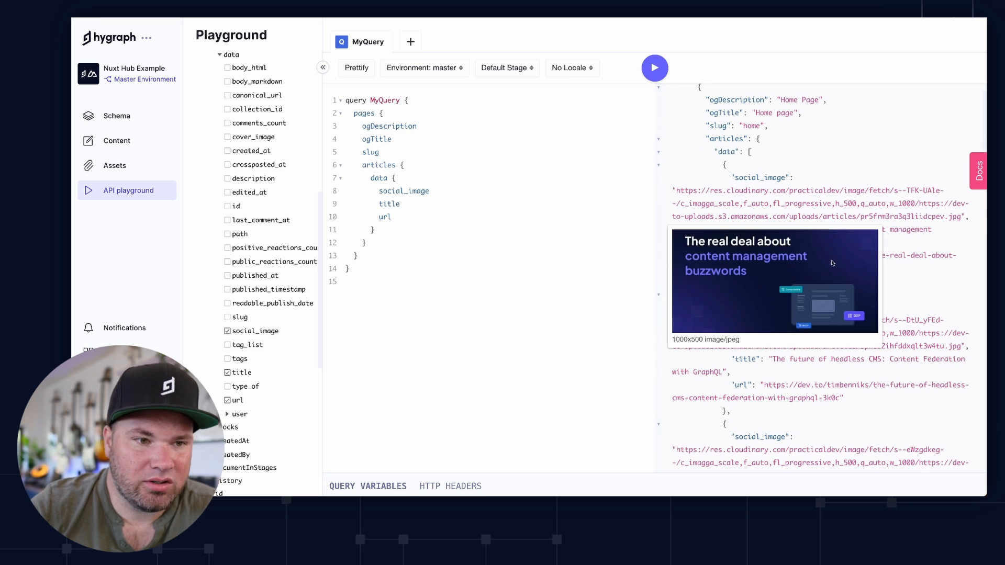
pyautogui.scroll(-3)
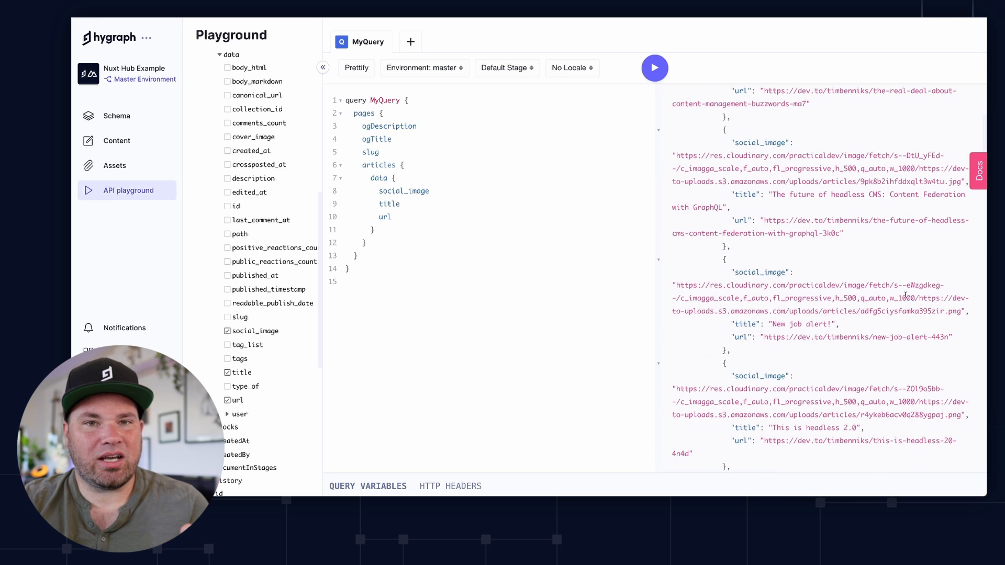